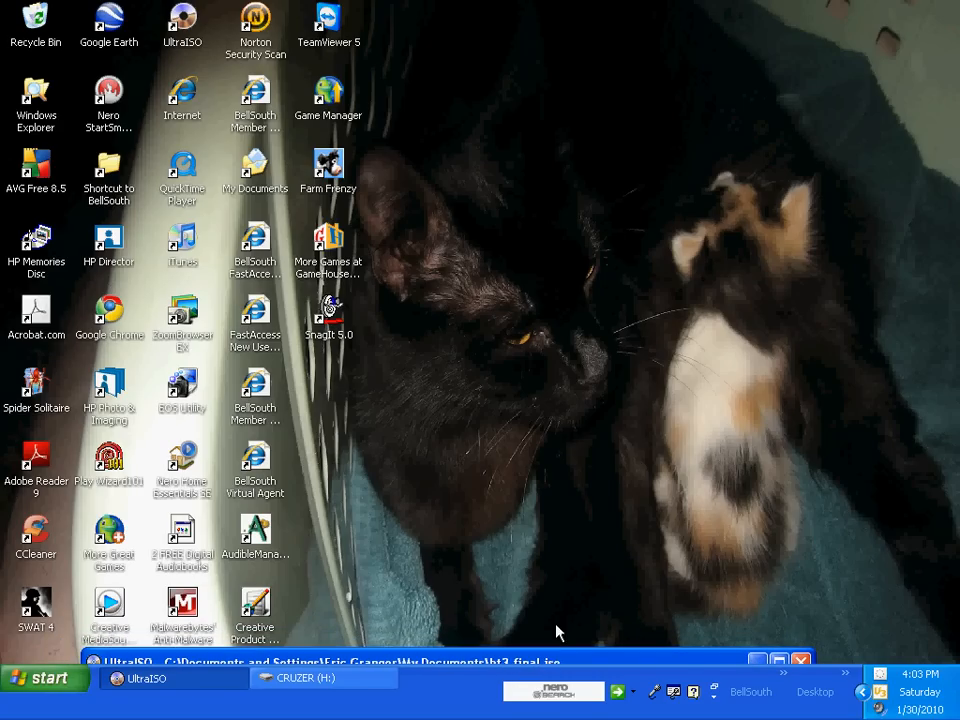
pyautogui.moveTo(528, 490)
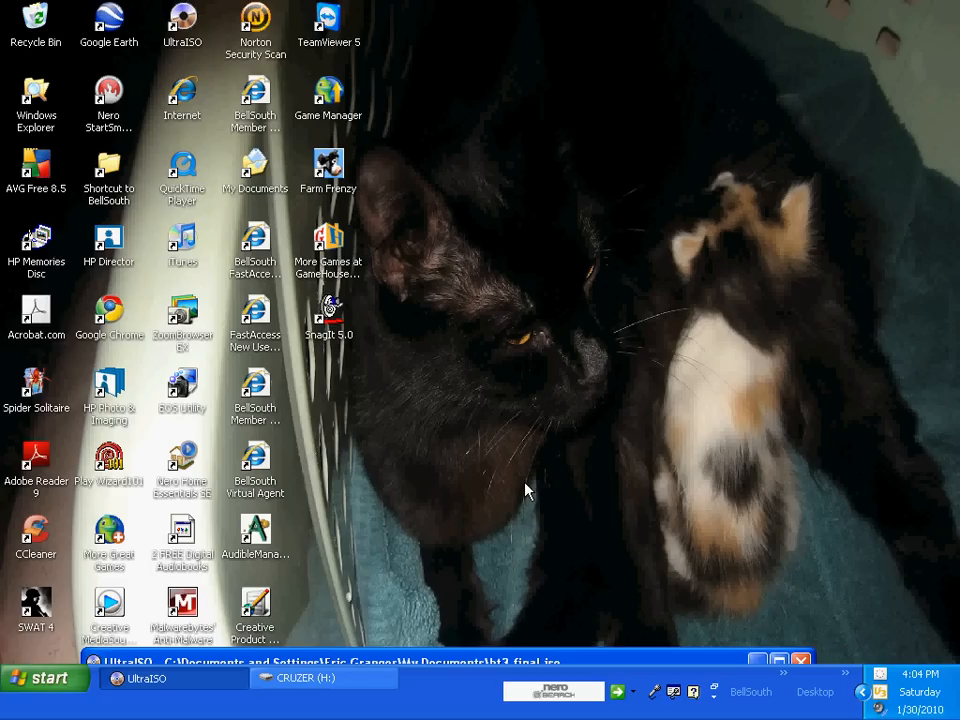
pyautogui.moveTo(388, 660)
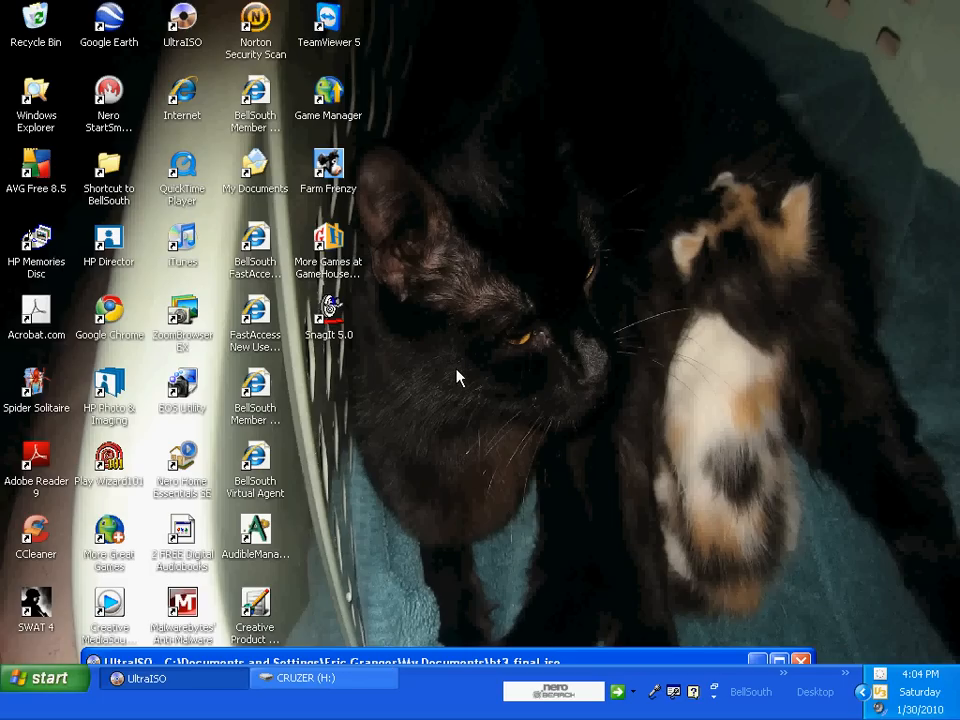
pyautogui.moveTo(464, 378)
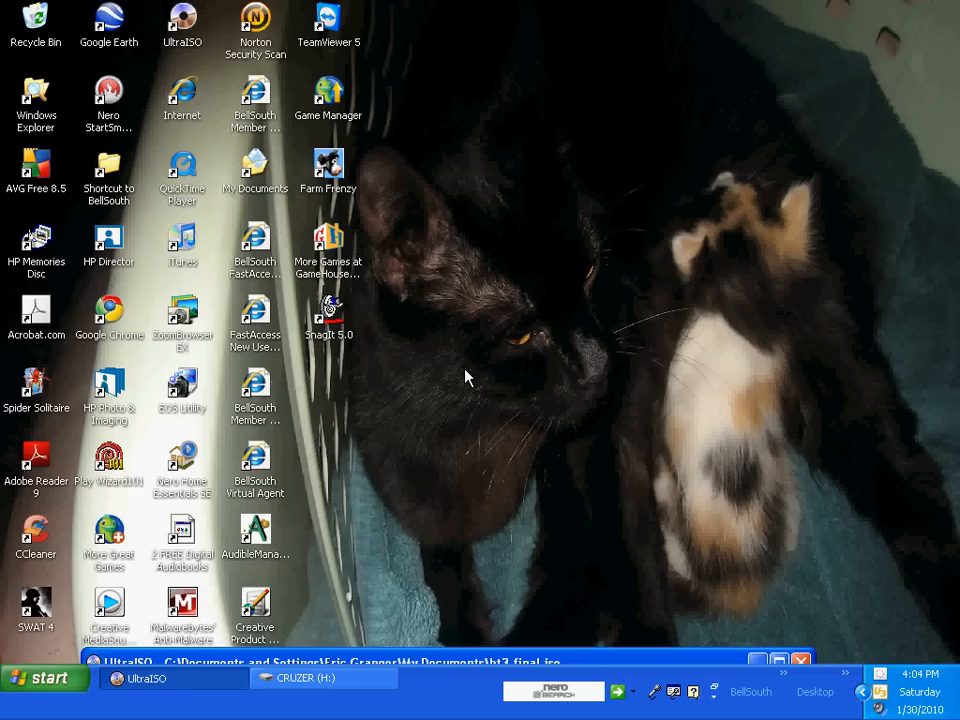
pyautogui.moveTo(452, 680)
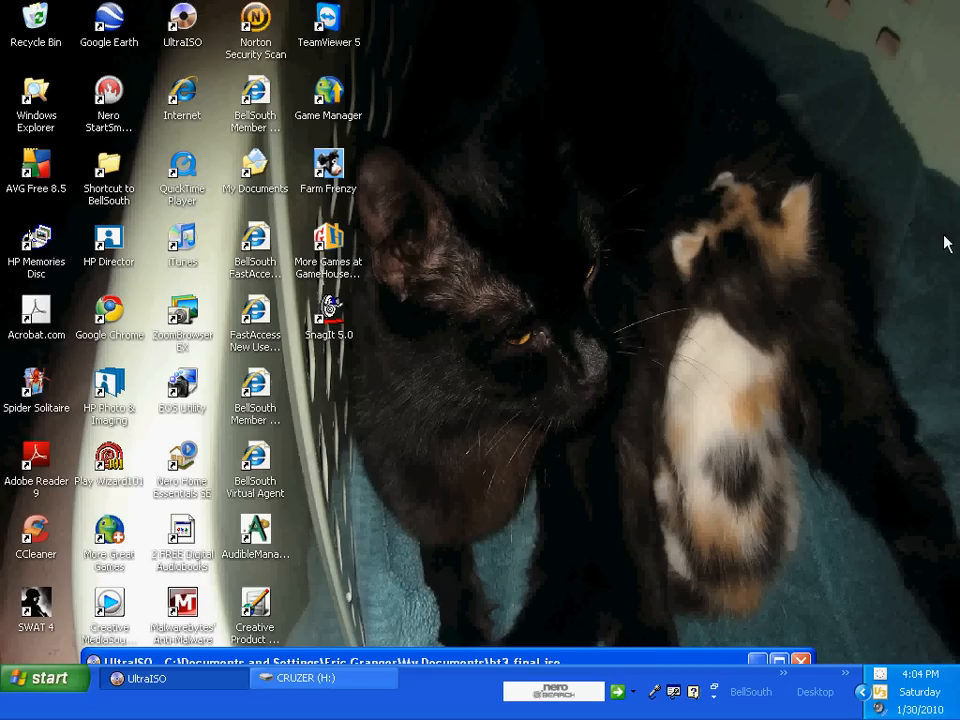
pyautogui.moveTo(238, 636)
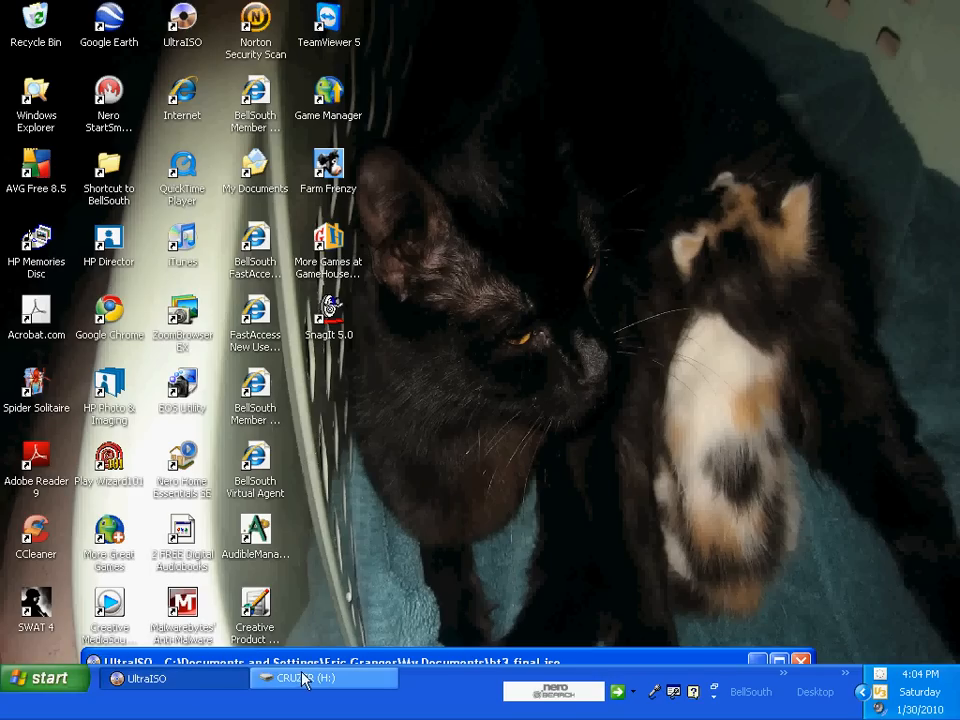
# Bring the CRUZER (H:) folder window back up and locate the bt3-final image.
pyautogui.click(320, 678)
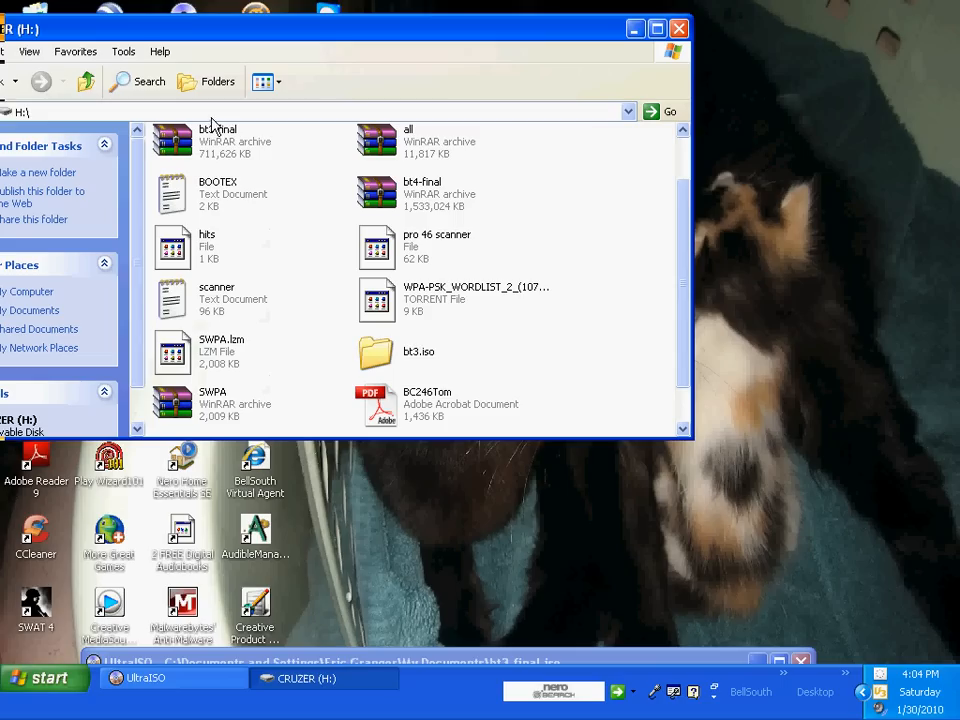
pyautogui.scroll(3)
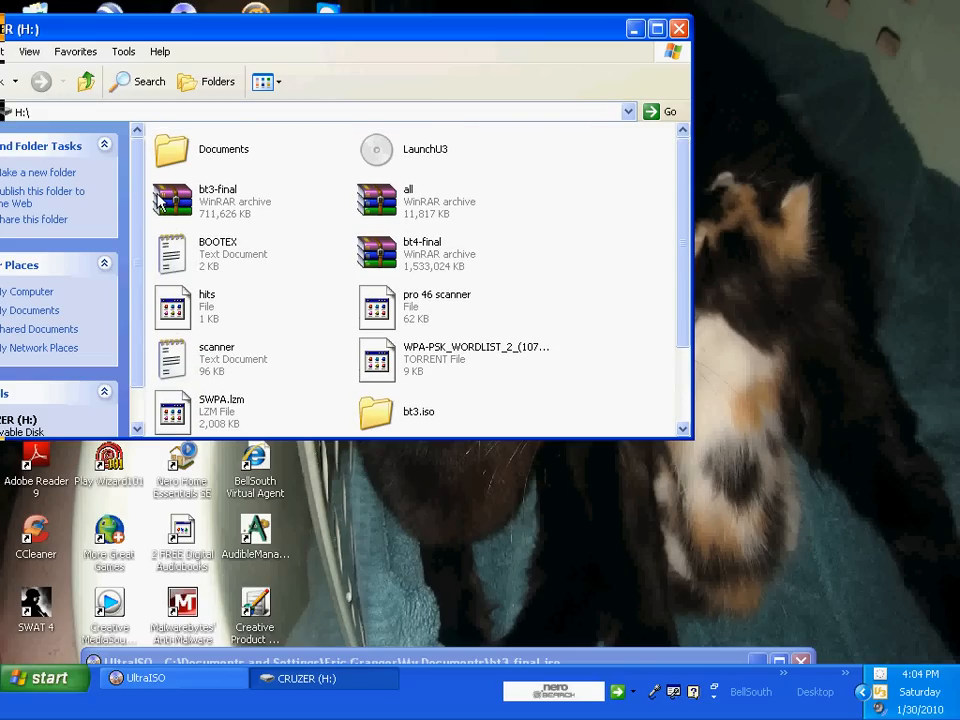
pyautogui.moveTo(258, 200)
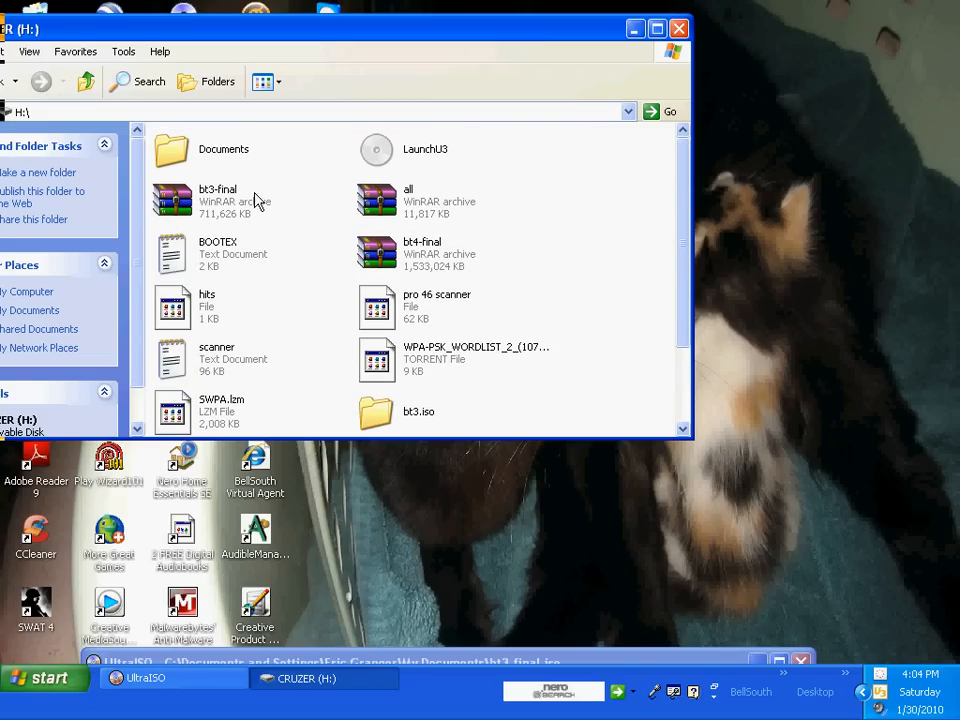
pyautogui.moveTo(204, 210)
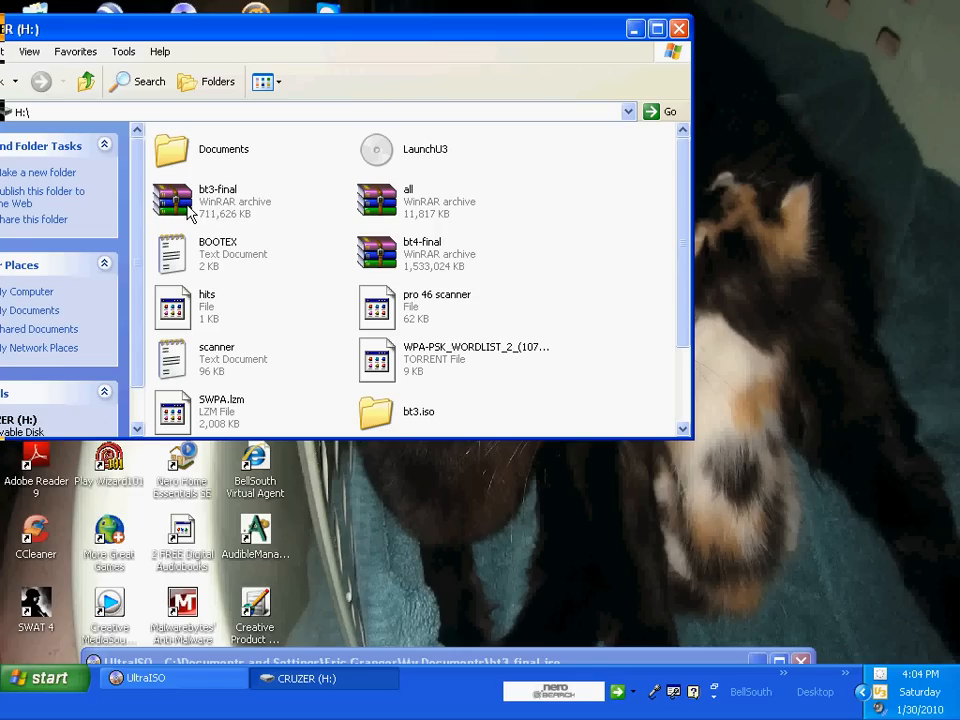
pyautogui.moveTo(356, 196)
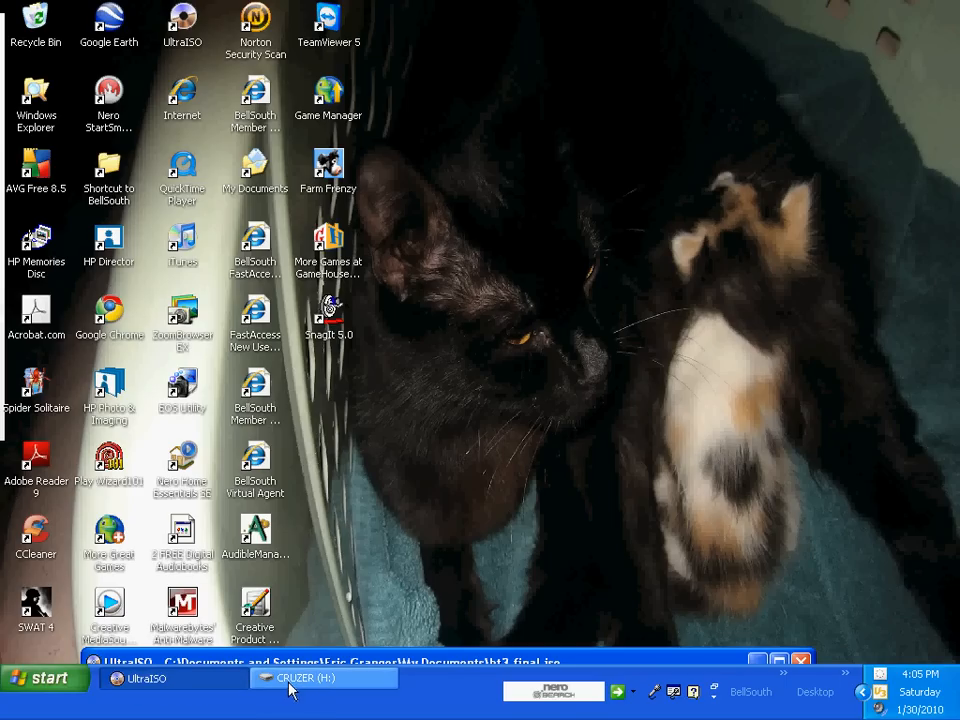
pyautogui.click(322, 678)
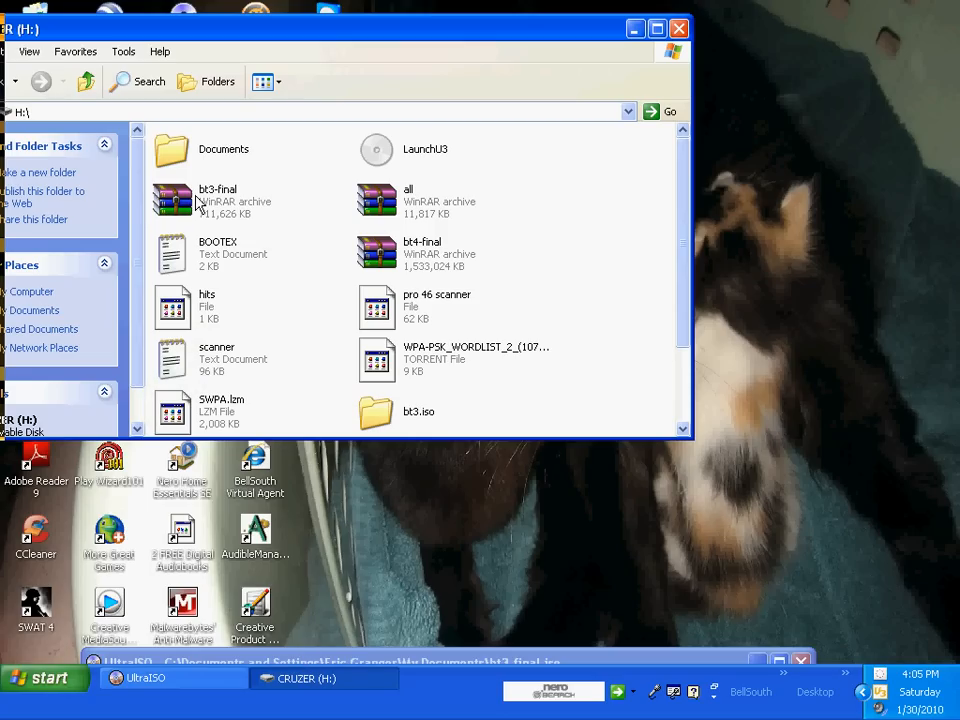
pyautogui.moveTo(230, 204)
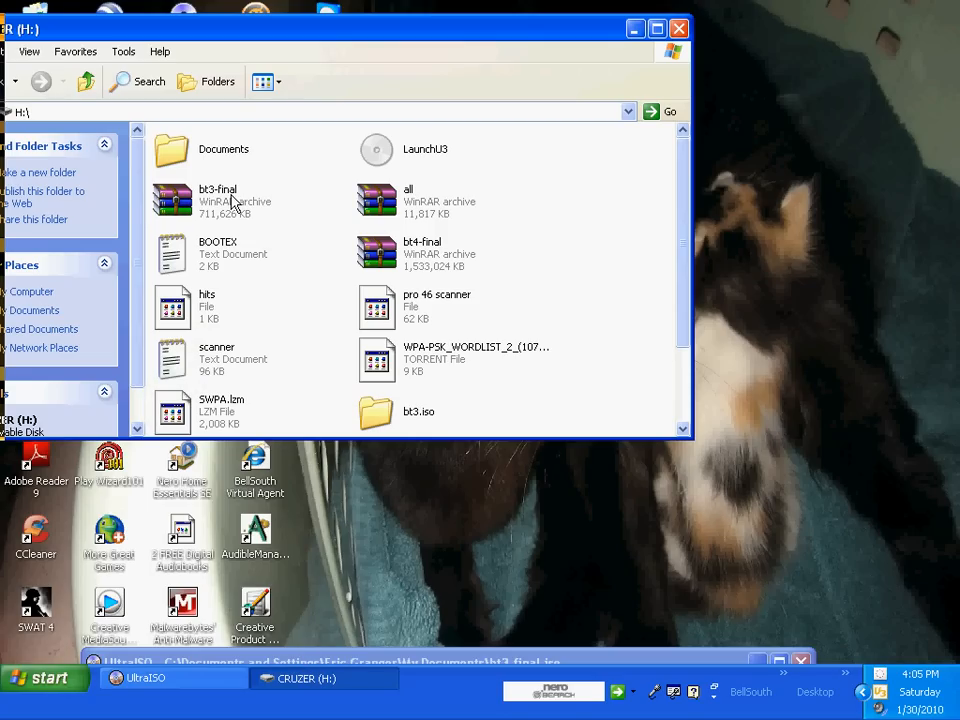
pyautogui.moveTo(684, 288)
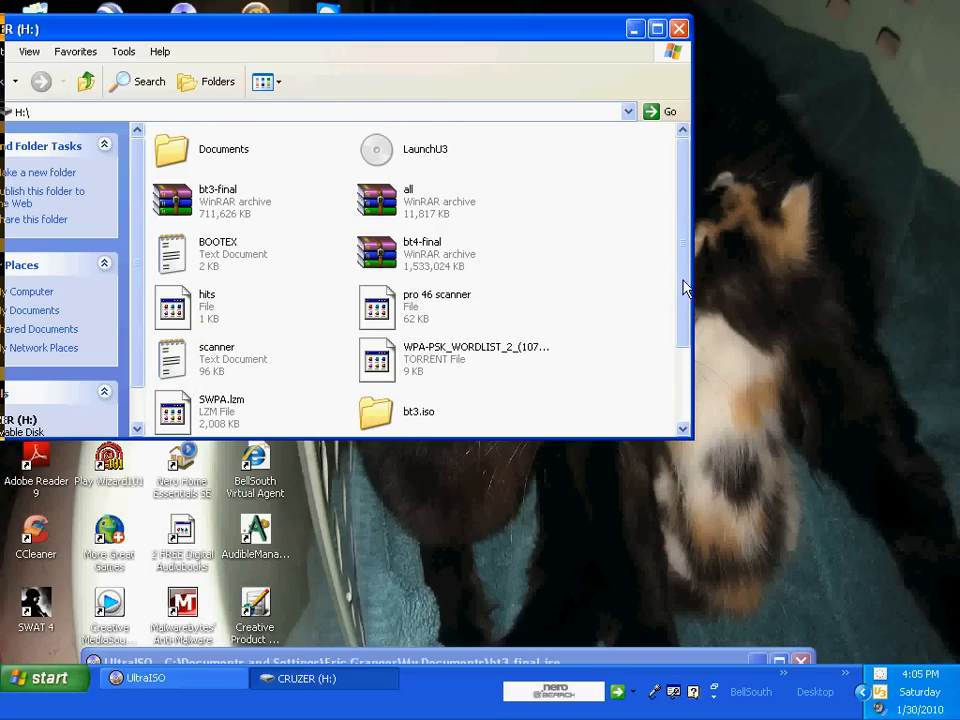
pyautogui.scroll(-3)
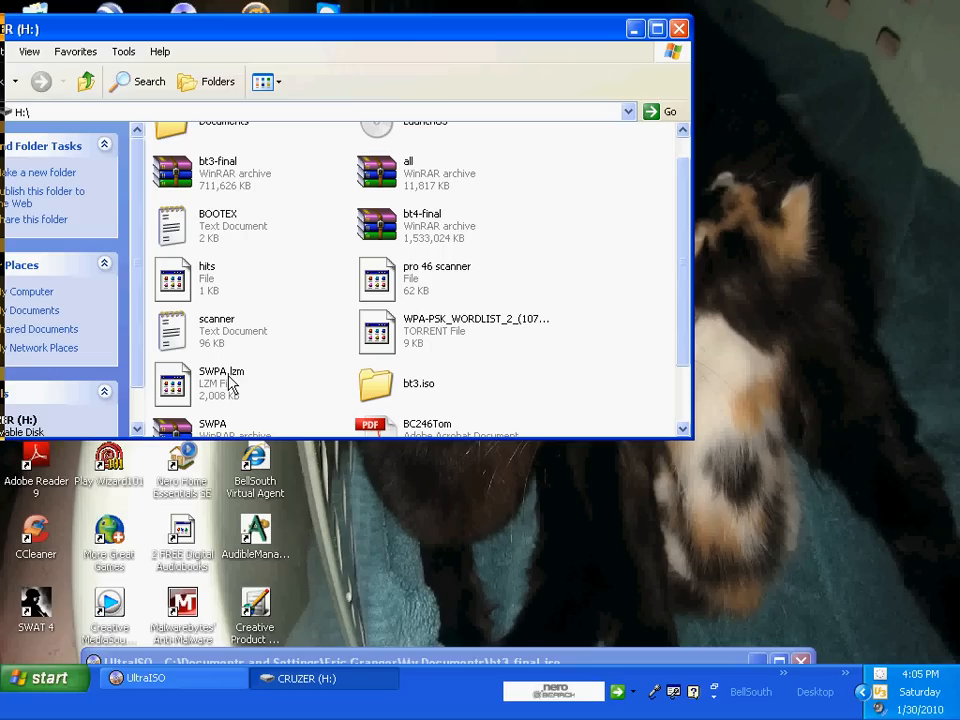
pyautogui.moveTo(256, 380)
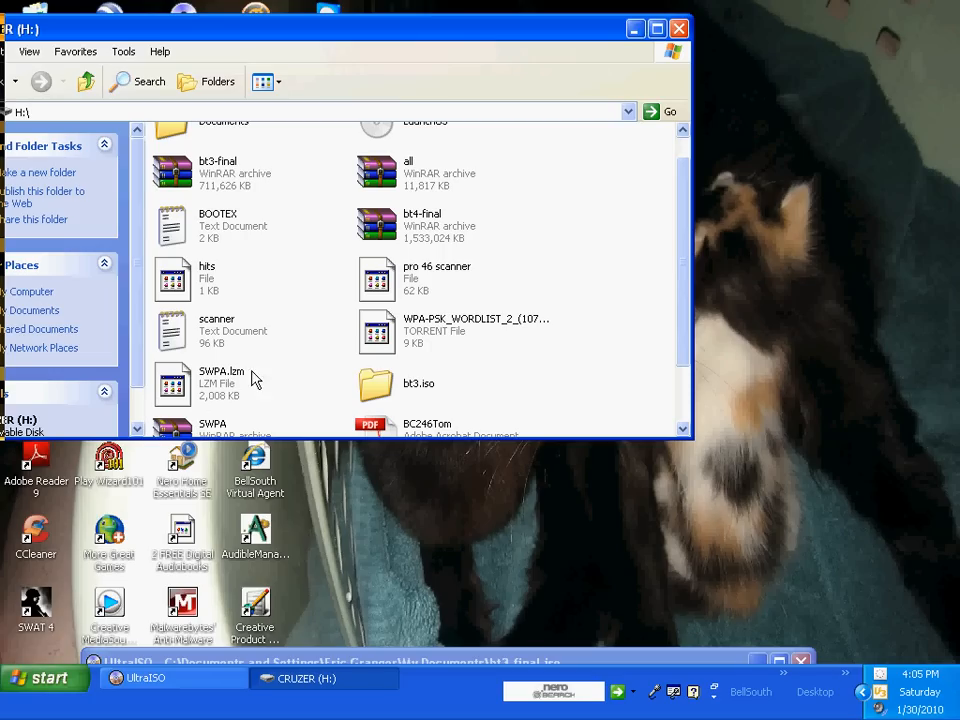
pyautogui.moveTo(688, 360)
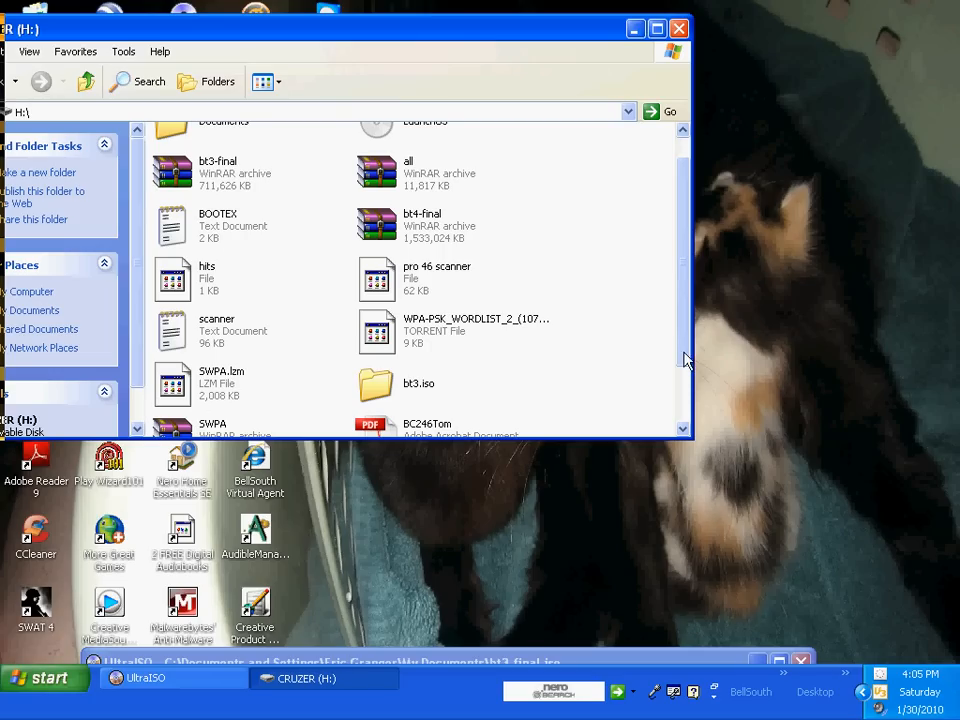
pyautogui.scroll(3)
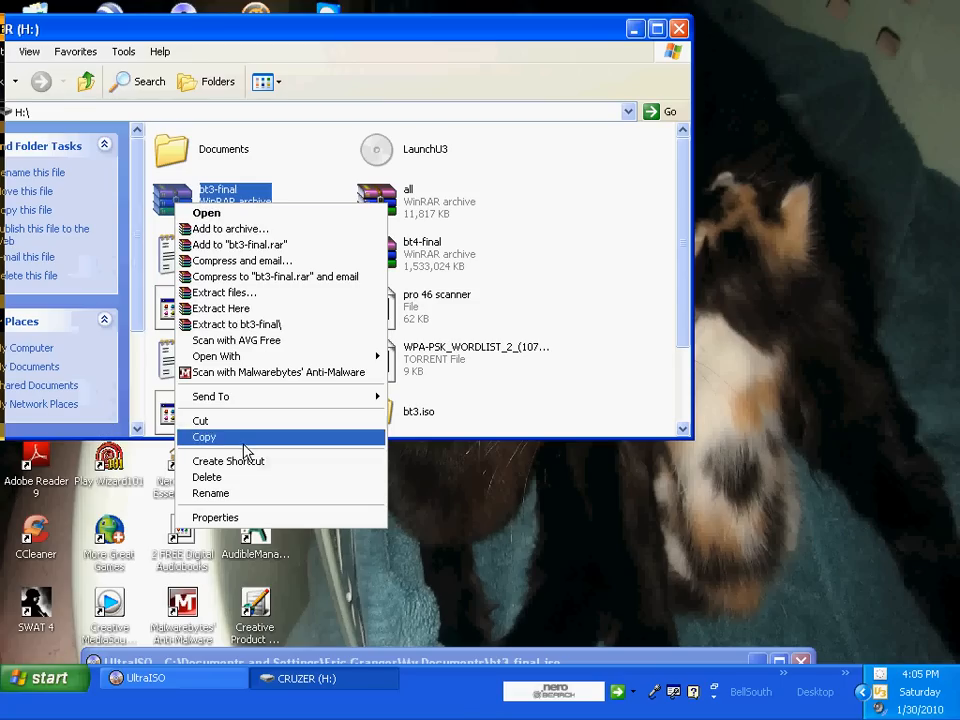
pyautogui.moveTo(216, 356)
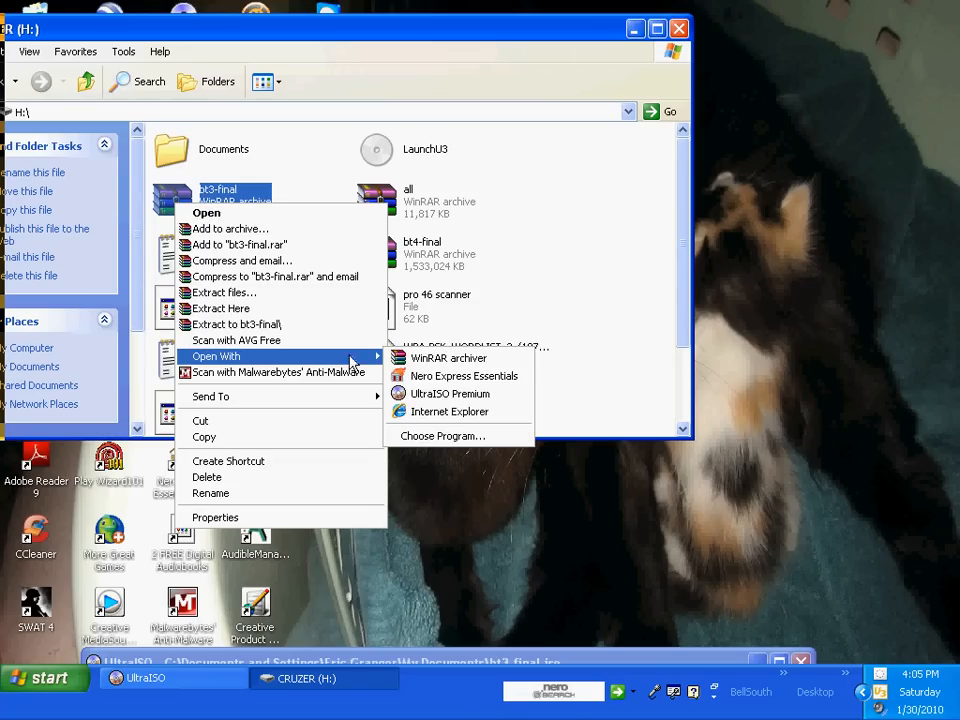
pyautogui.moveTo(460, 392)
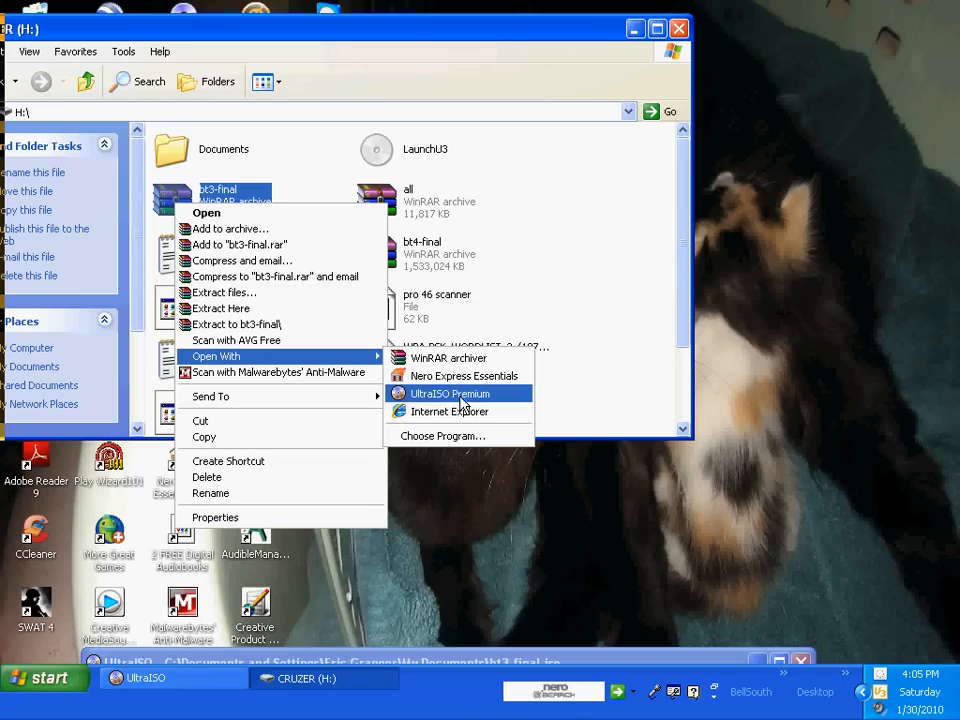
pyautogui.moveTo(780, 444)
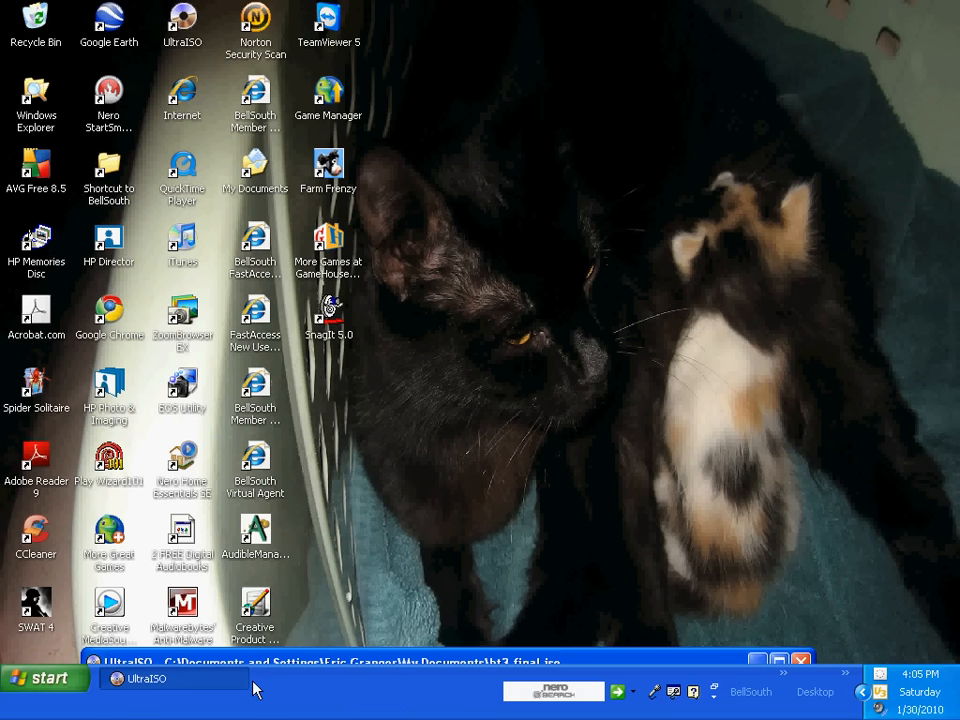
# Switch to UltraISO with bt3-final.iso loaded, showing its boot and BT3 folders.
pyautogui.click(148, 678)
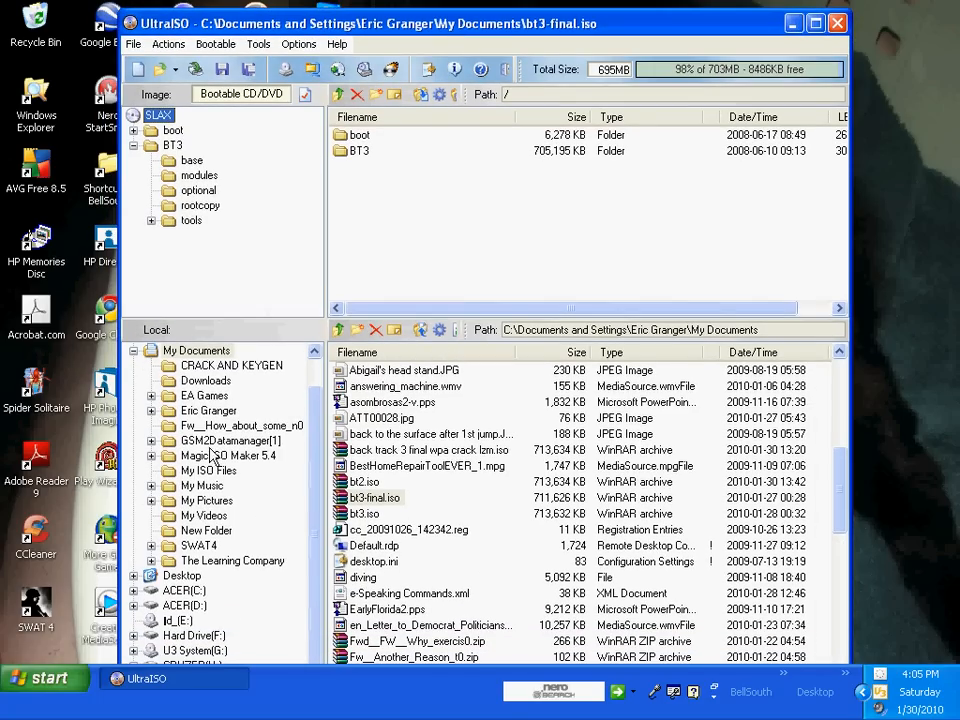
pyautogui.click(196, 350)
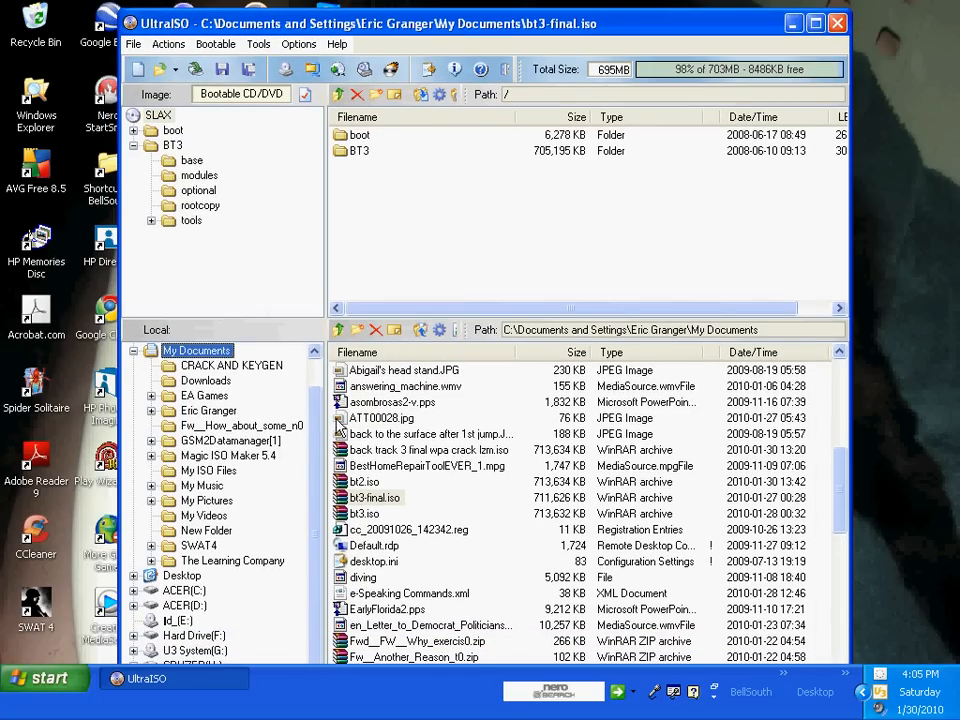
pyautogui.moveTo(392, 508)
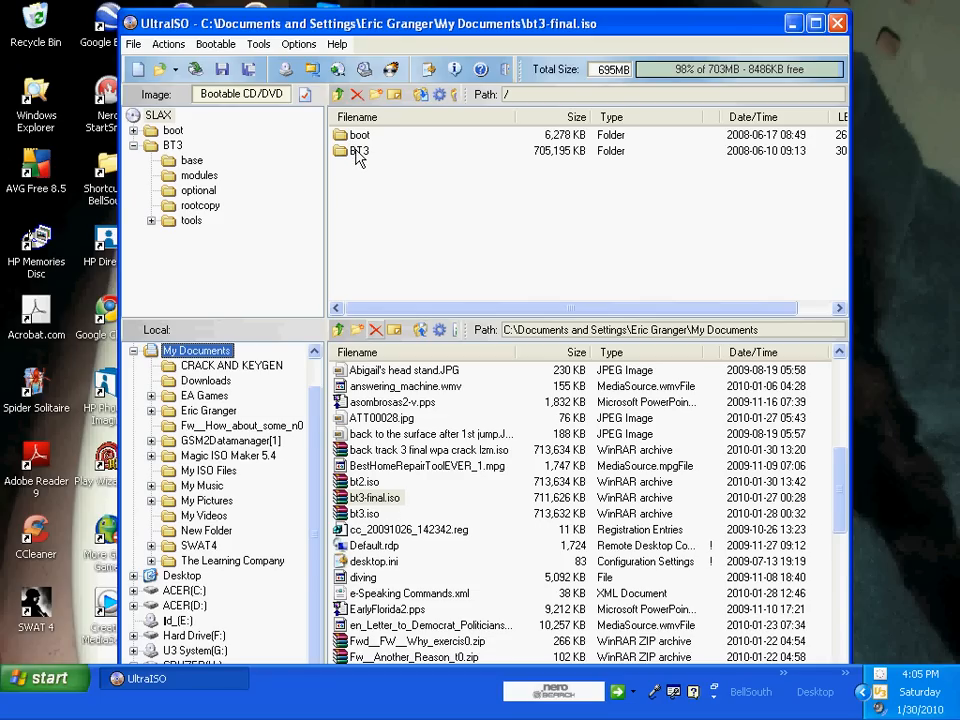
pyautogui.moveTo(344, 156)
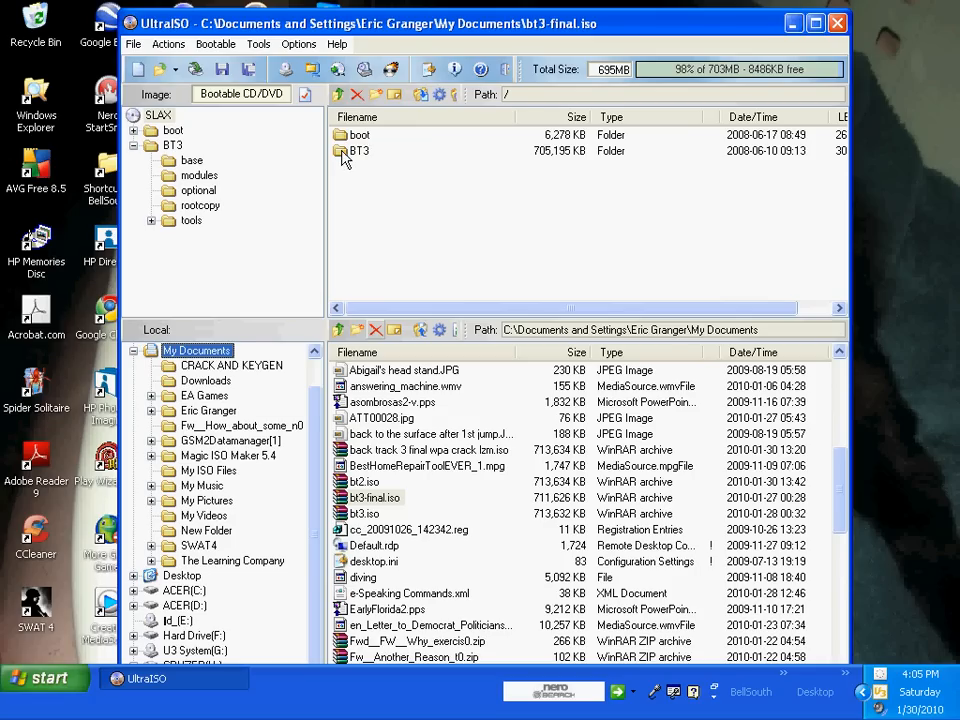
# Browse into the image's BT3/base folder and list the CRUZER (H:) drive files beside it.
pyautogui.doubleClick(358, 152)
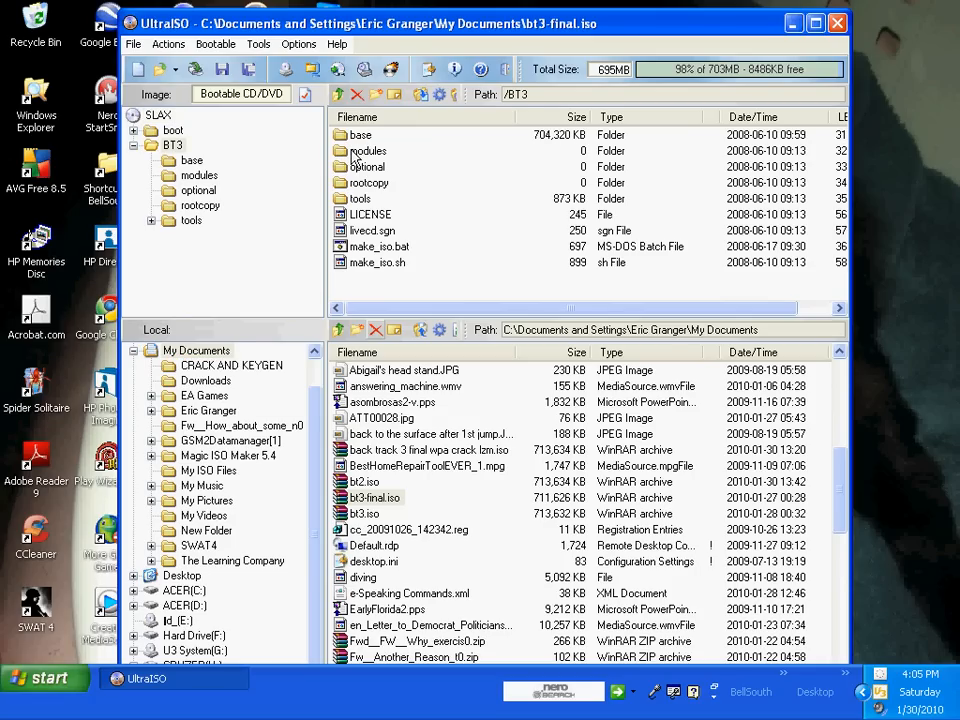
pyautogui.moveTo(348, 156)
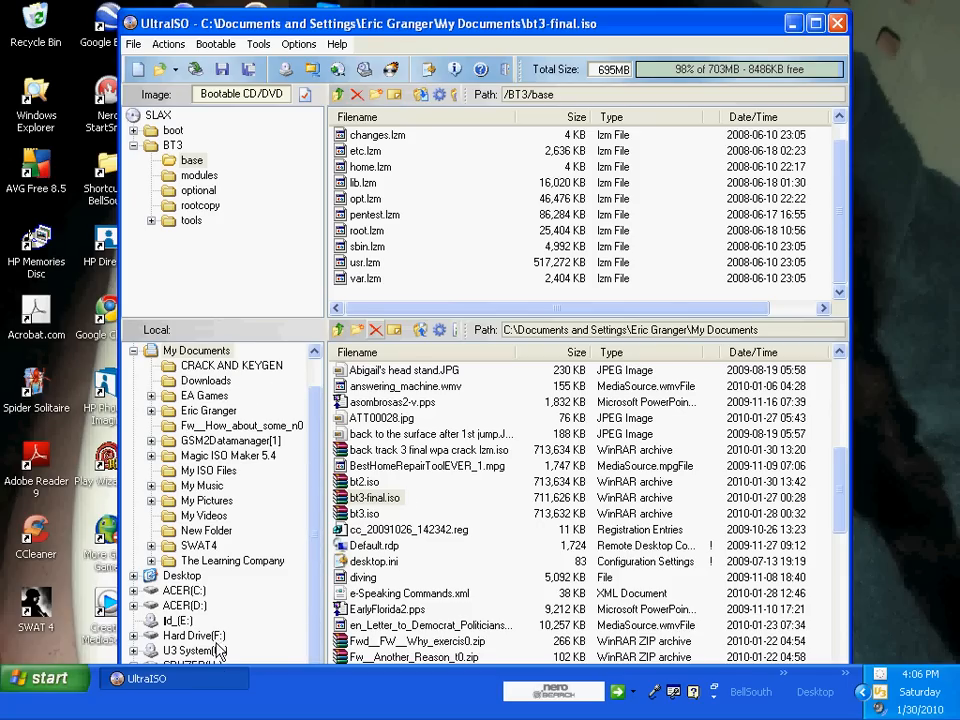
pyautogui.click(192, 620)
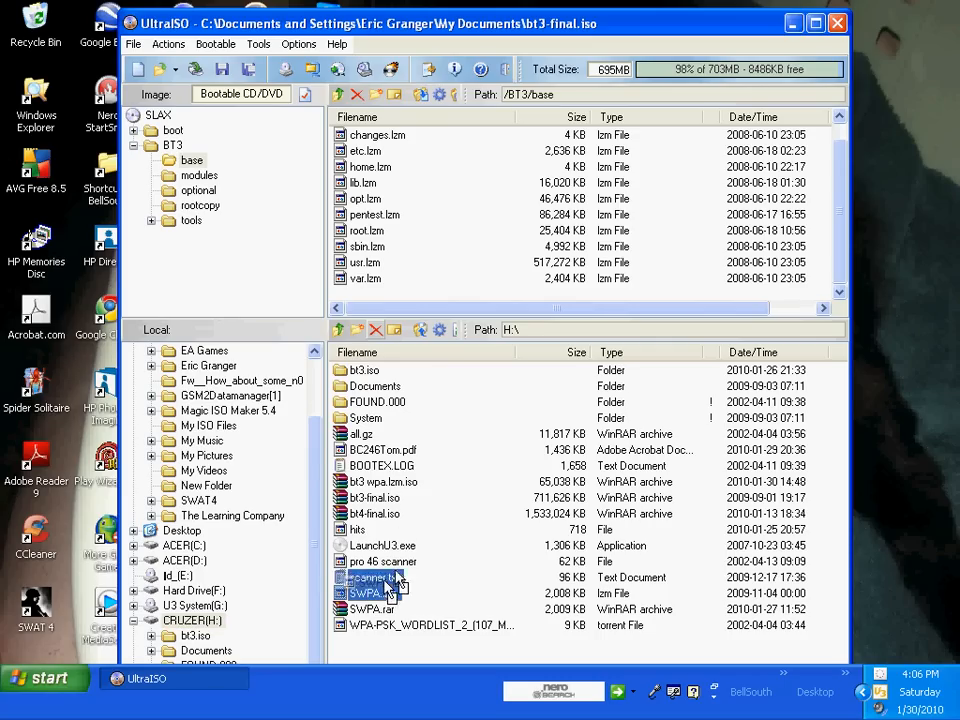
# Drag SWPA.lzm from H:\ into /BT3/base and rename it to lowercase swpa.lzm.
pyautogui.moveTo(370, 592); pyautogui.dragTo(376, 294)
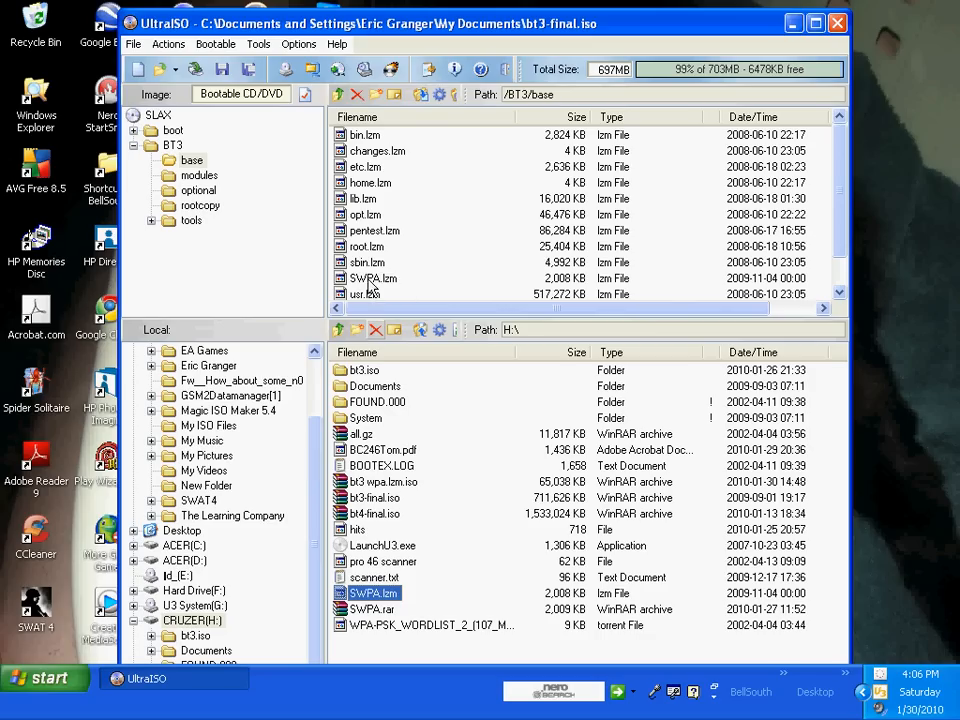
pyautogui.rightClick(376, 278)
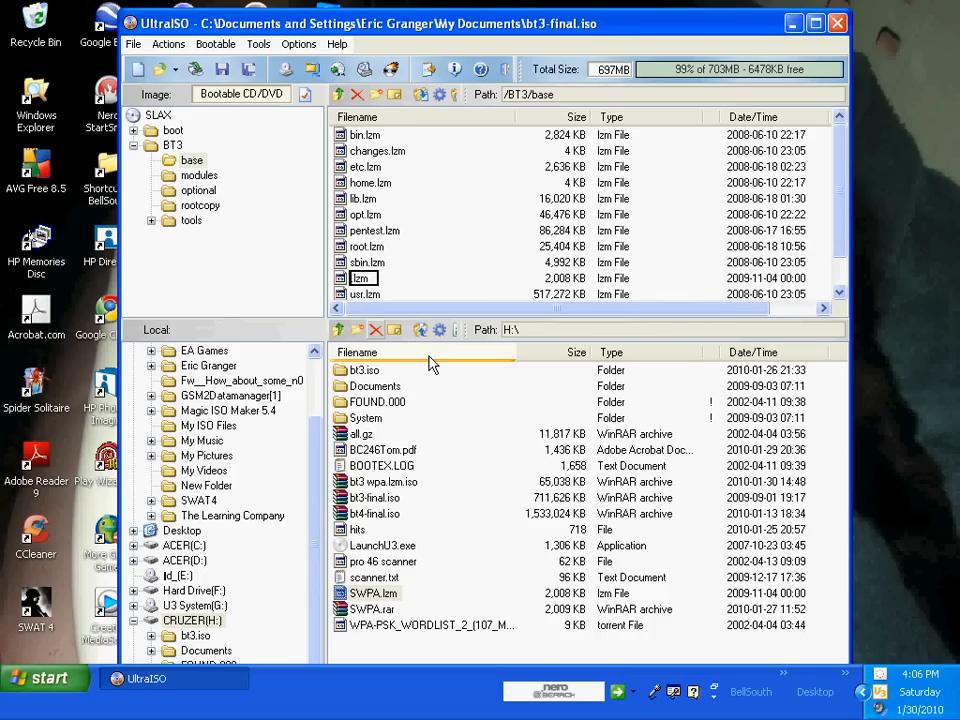
pyautogui.write('sw.lzm')
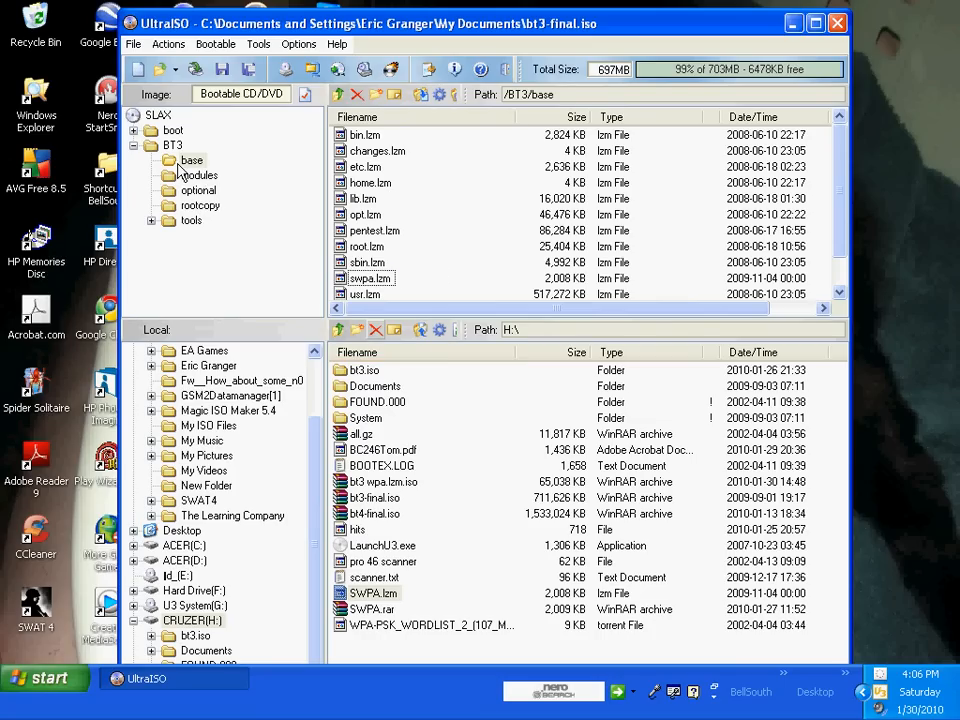
pyautogui.moveTo(204, 184)
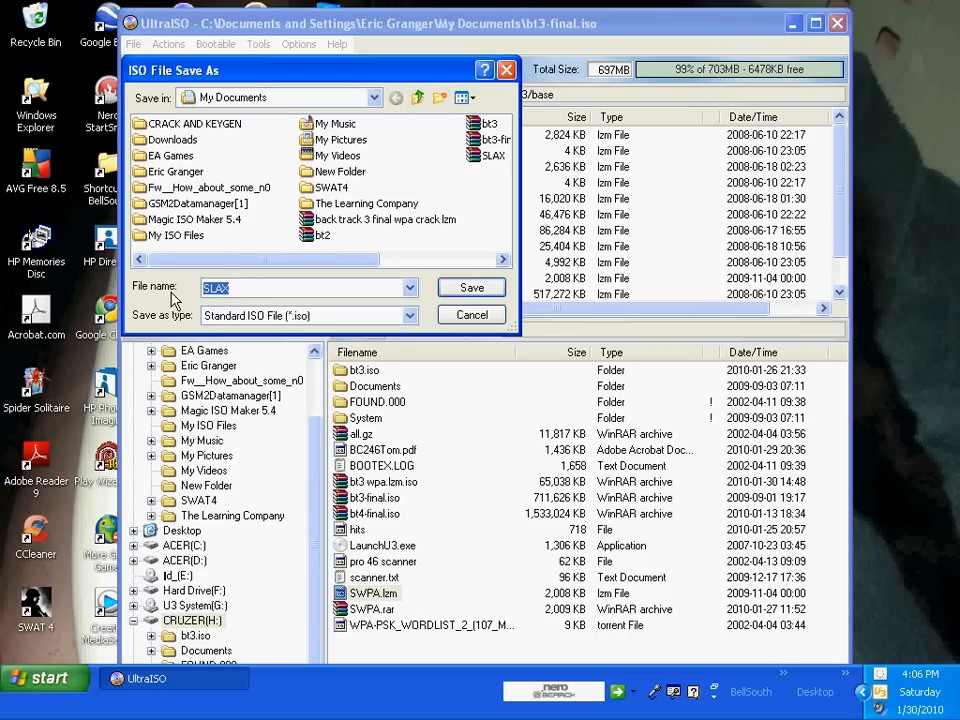
pyautogui.moveTo(264, 284)
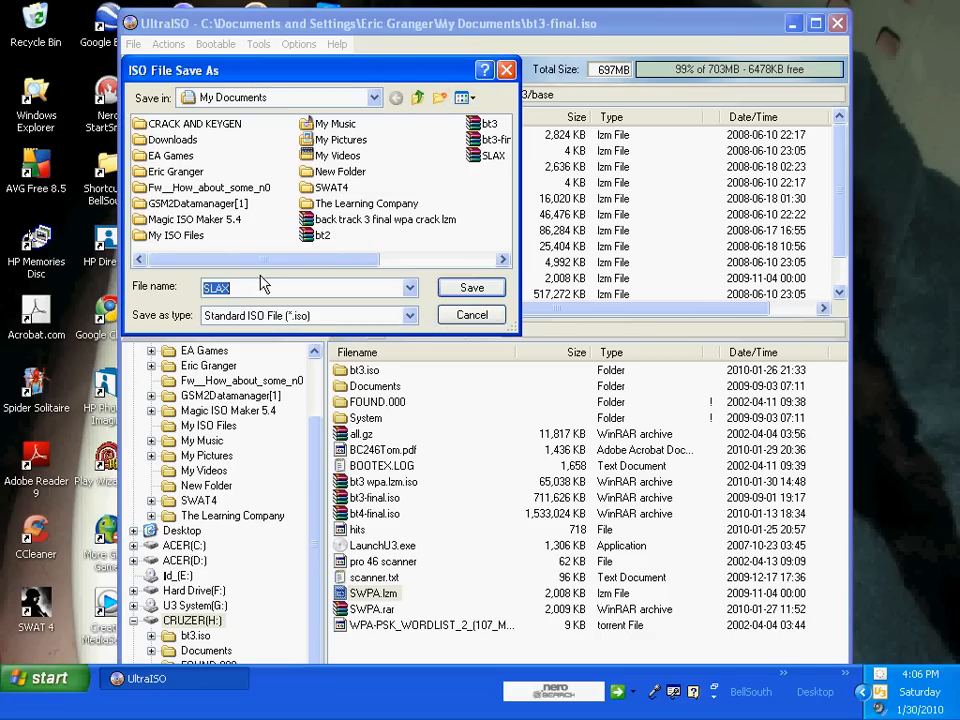
pyautogui.moveTo(490, 138)
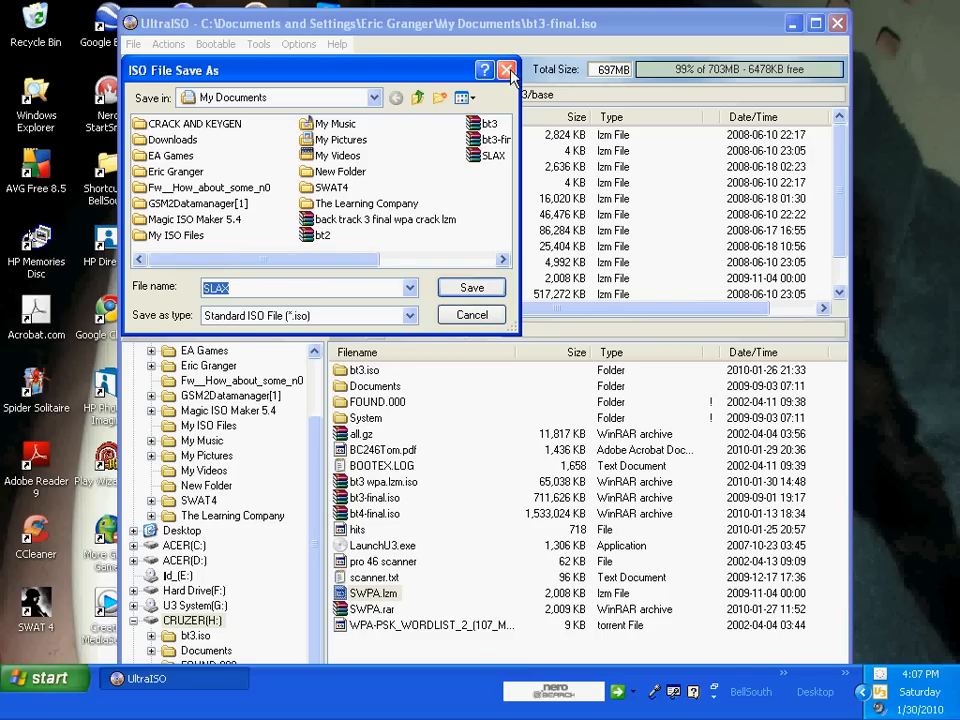
# Save the modified image as a Standard ISO, exit UltraISO past the save prompt, and bring up Start.
pyautogui.click(508, 70)
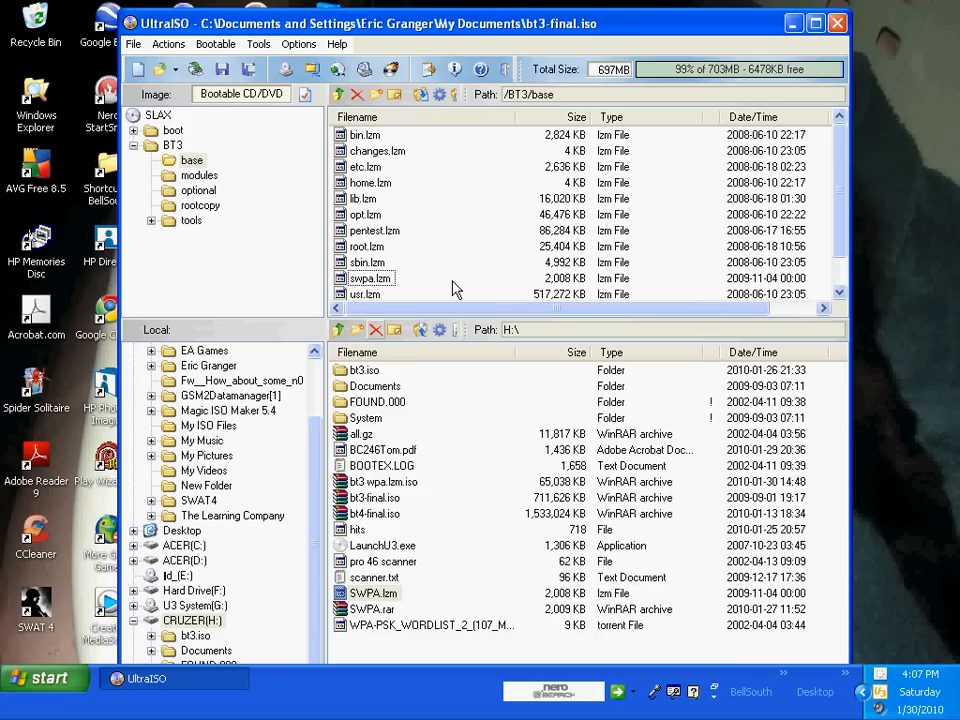
pyautogui.moveTo(464, 244)
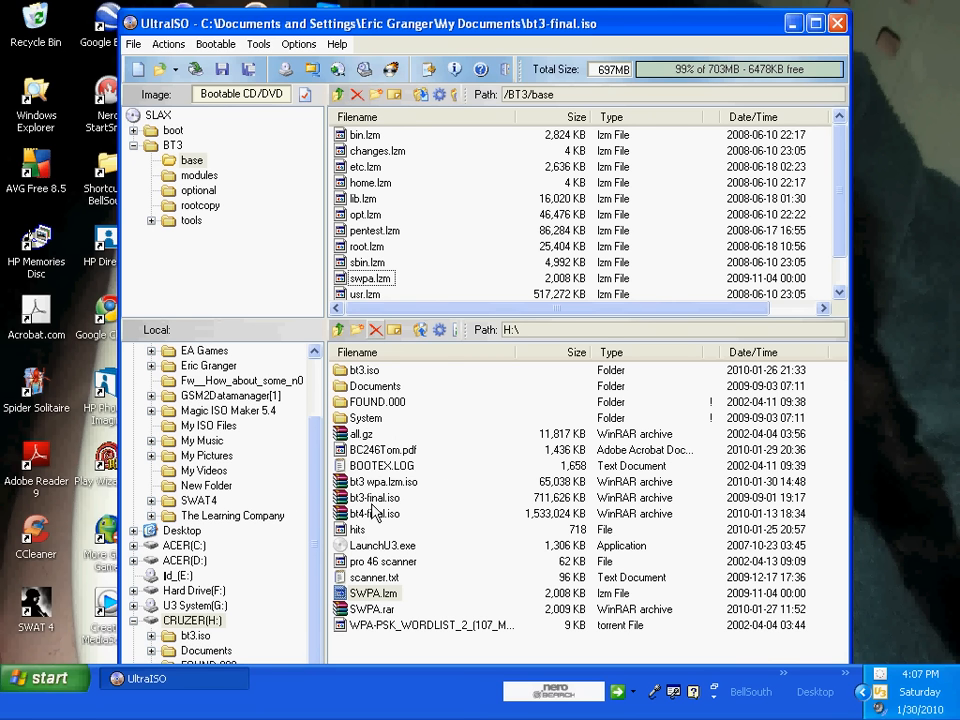
pyautogui.click(838, 24)
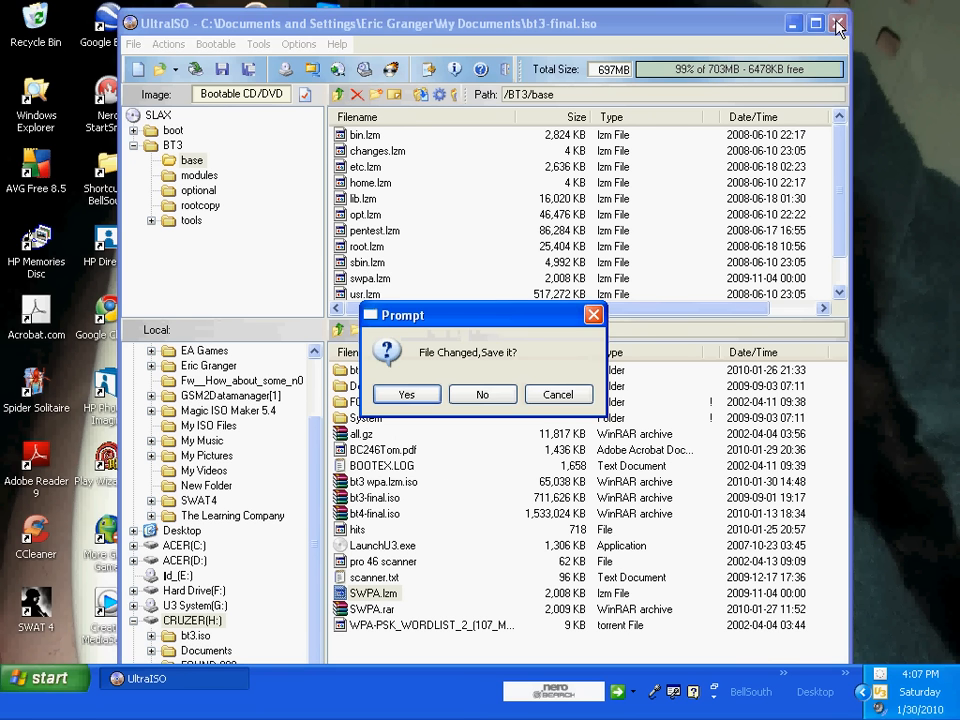
pyautogui.click(482, 394)
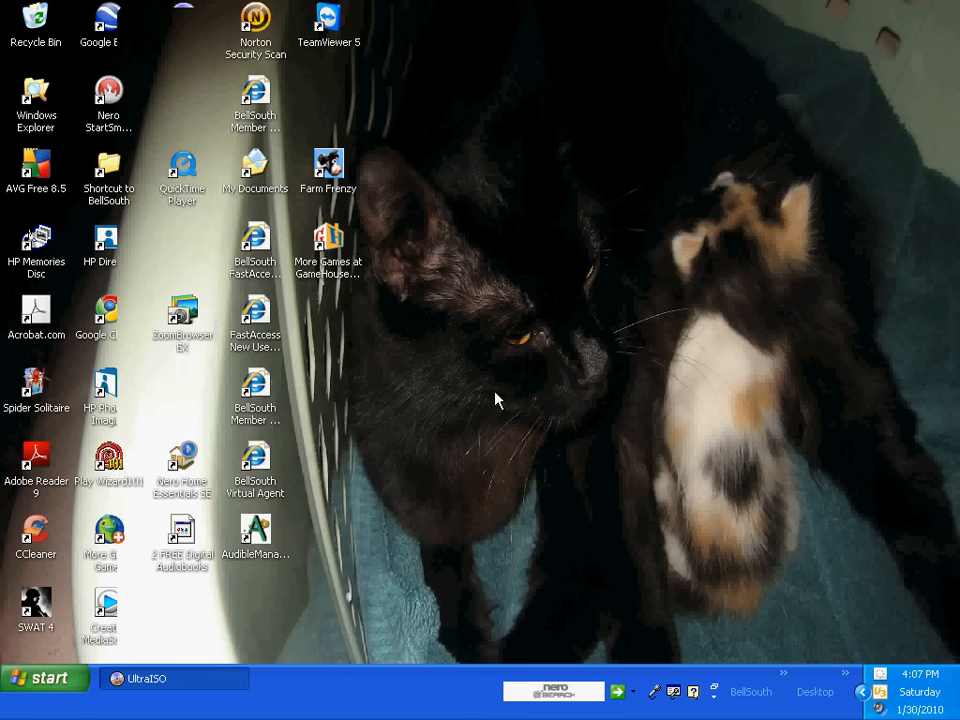
pyautogui.click(44, 678)
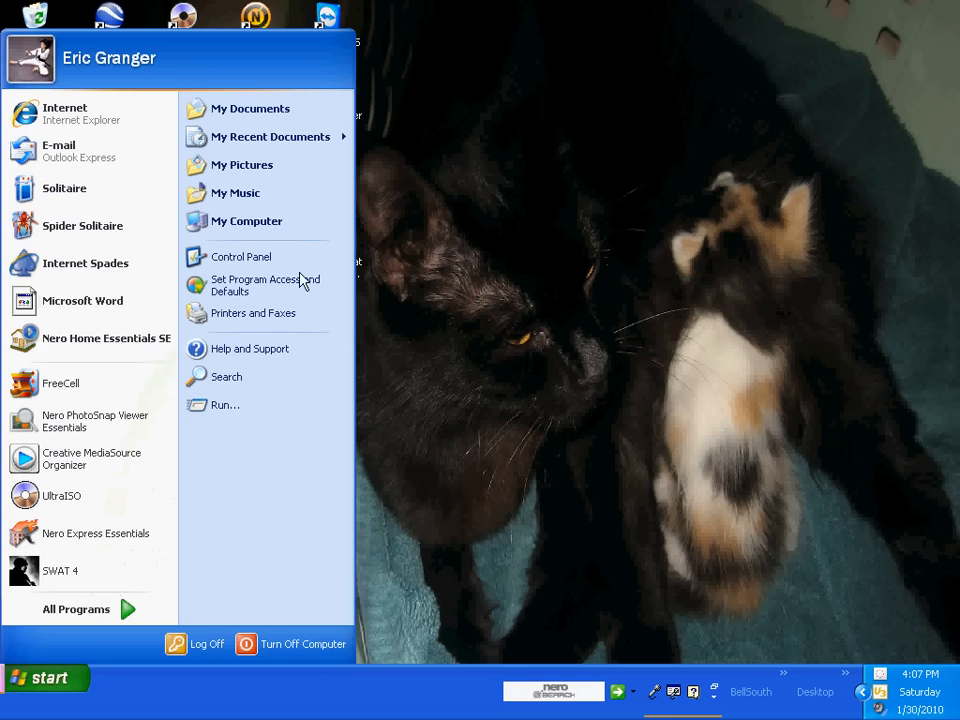
pyautogui.click(246, 220)
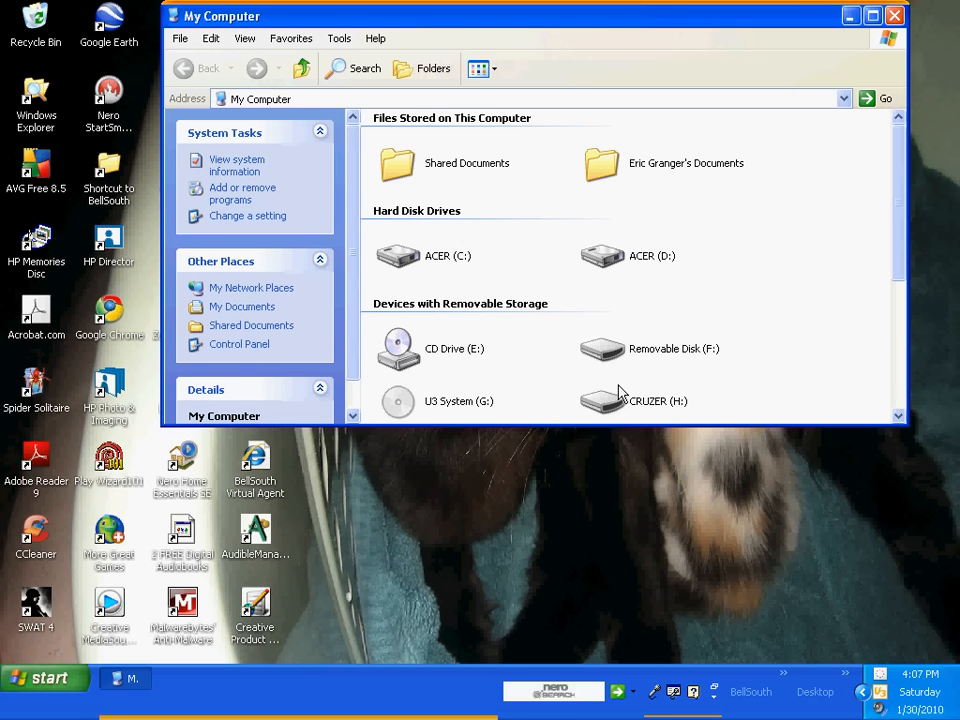
pyautogui.doubleClick(634, 400)
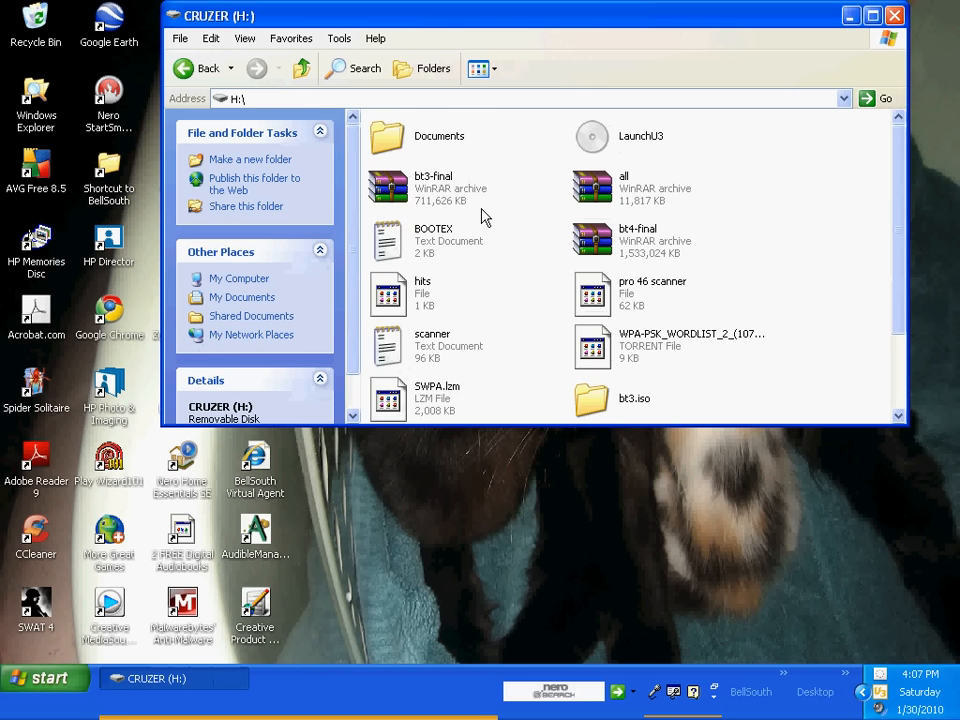
pyautogui.moveTo(896, 178)
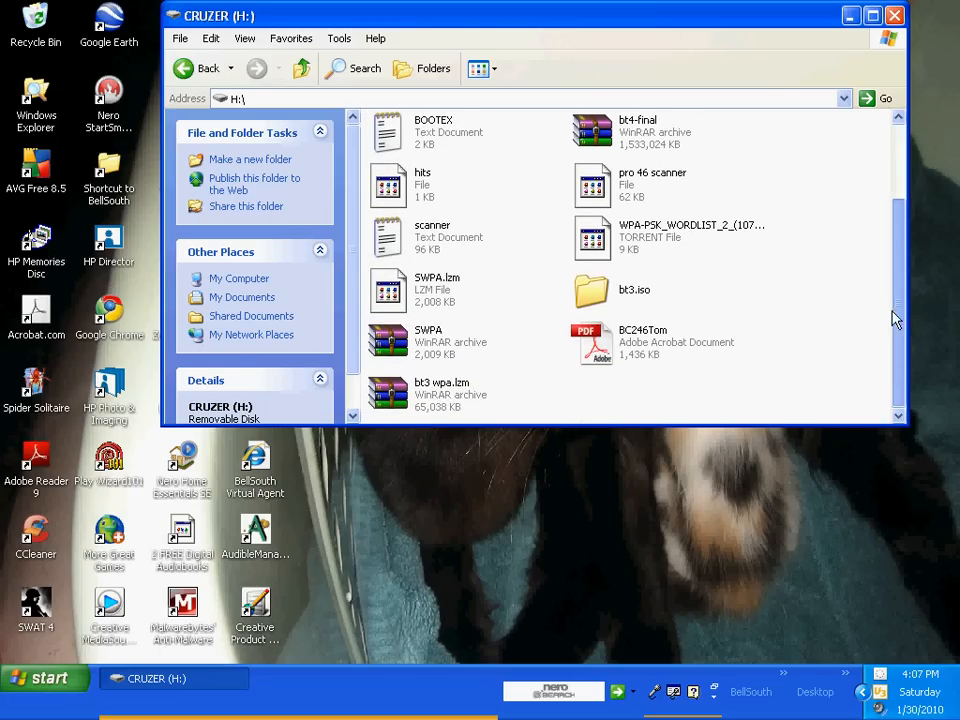
pyautogui.scroll(3)
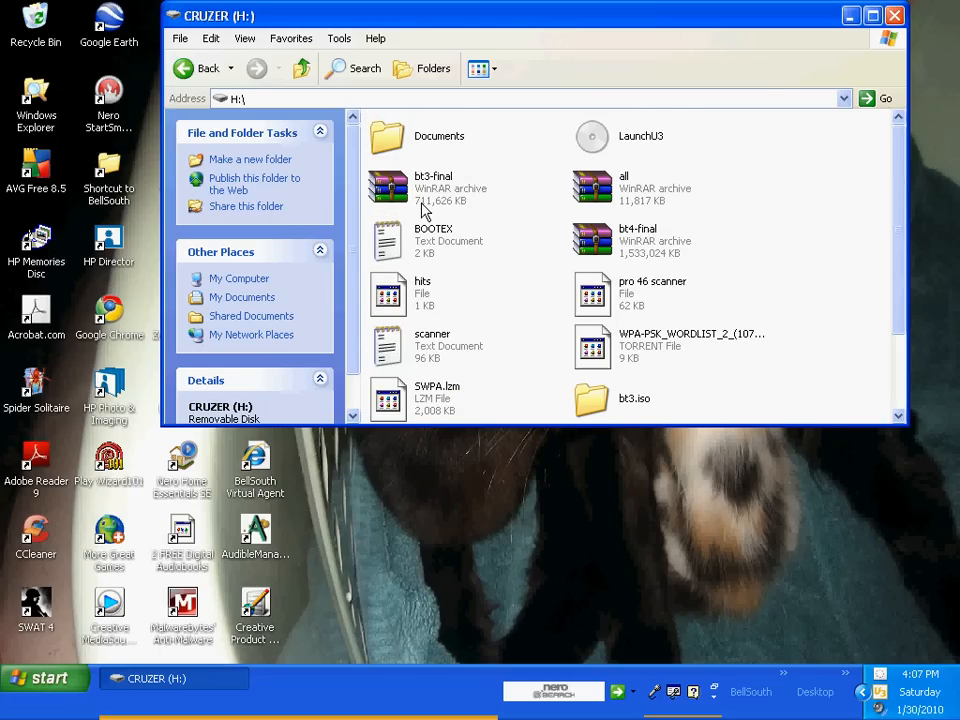
pyautogui.moveTo(440, 210)
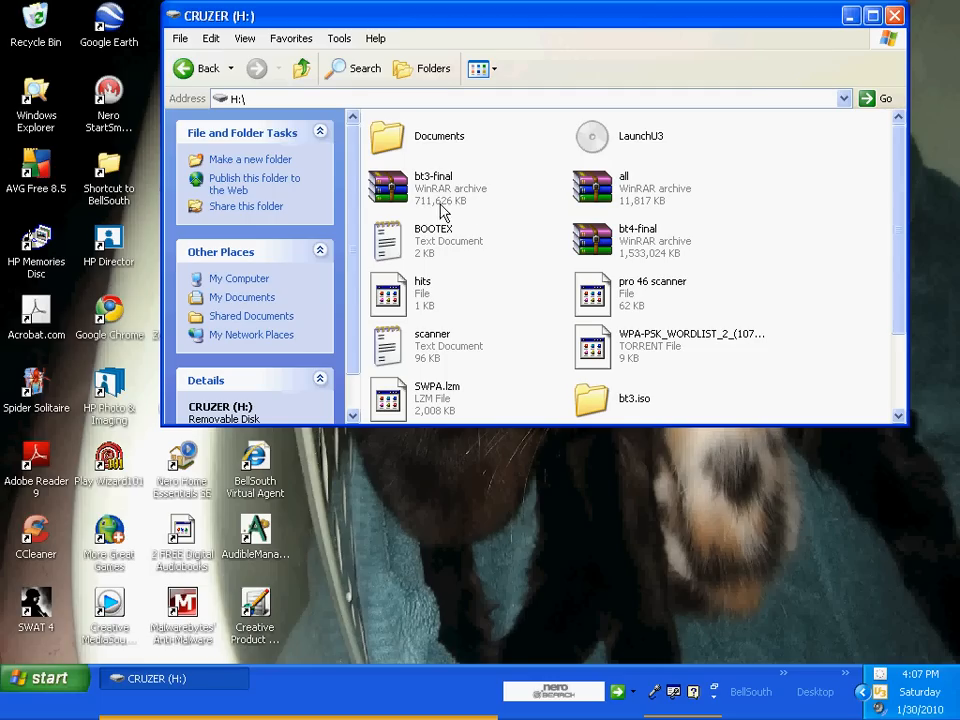
pyautogui.moveTo(622, 272)
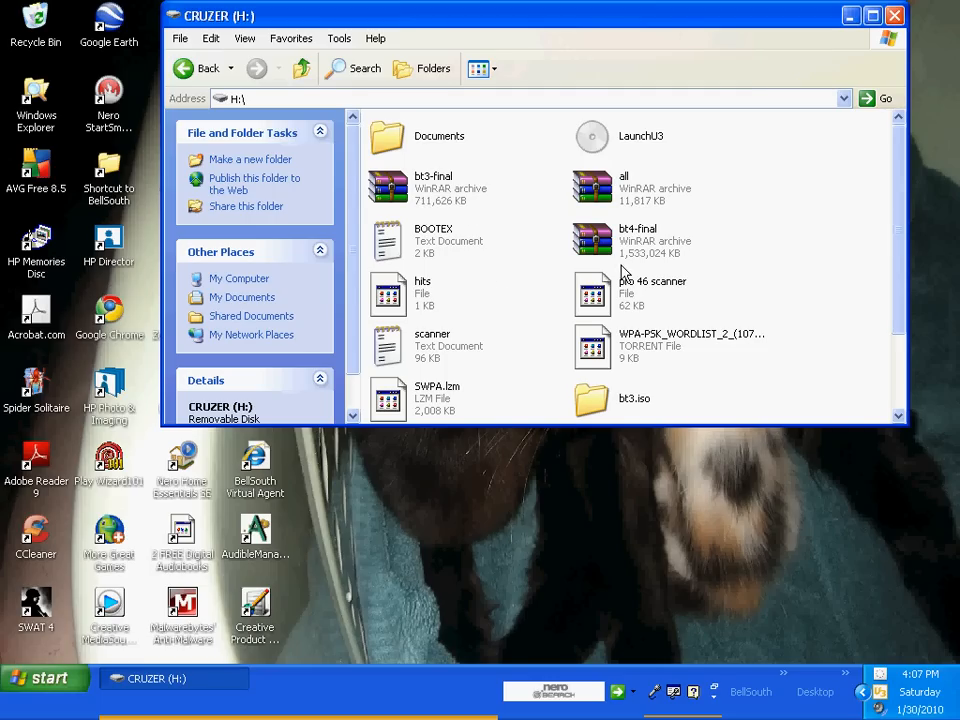
pyautogui.scroll(-3)
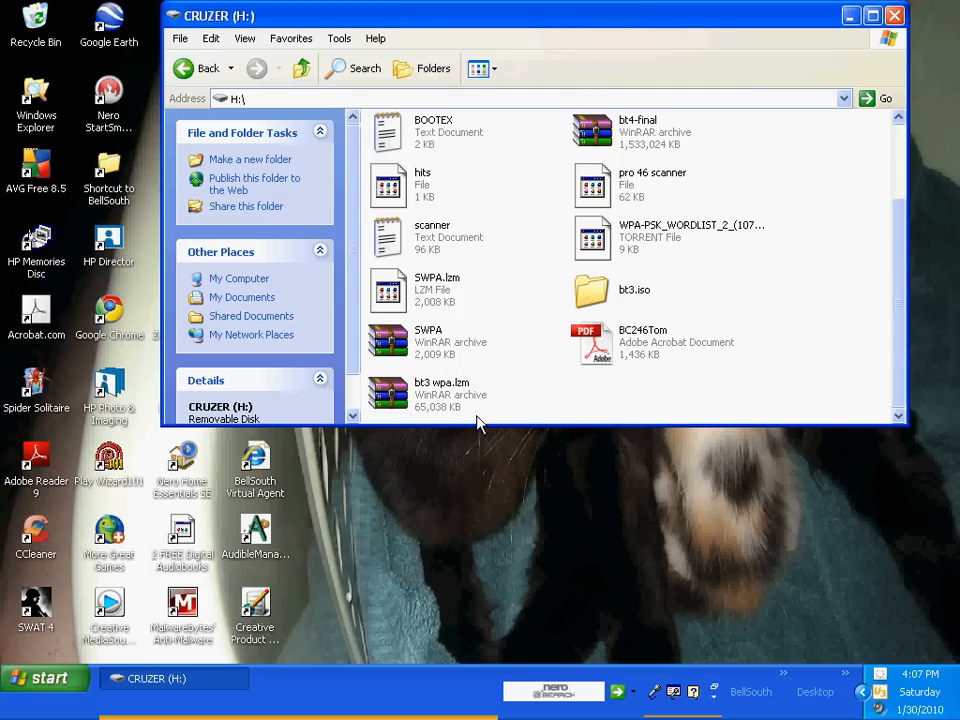
pyautogui.moveTo(350, 420)
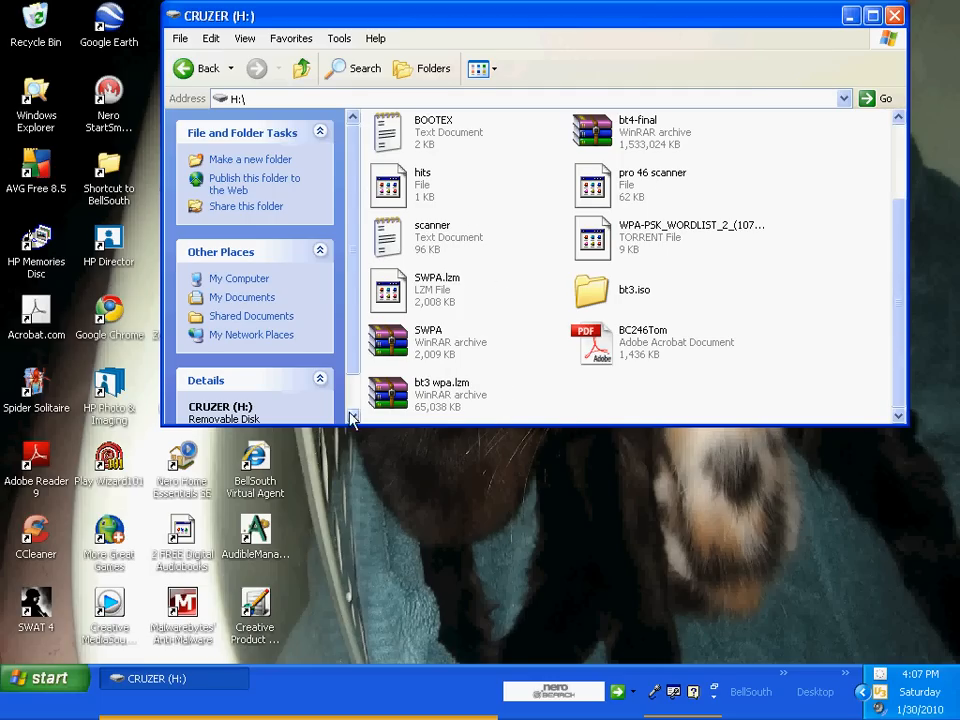
pyautogui.moveTo(252, 316)
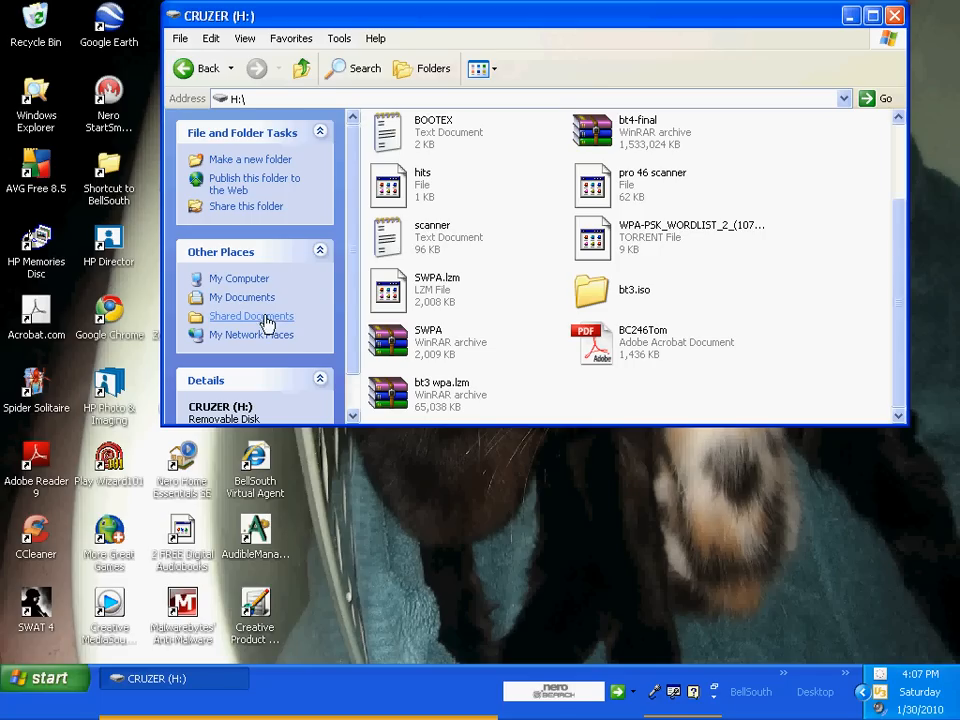
pyautogui.moveTo(242, 296)
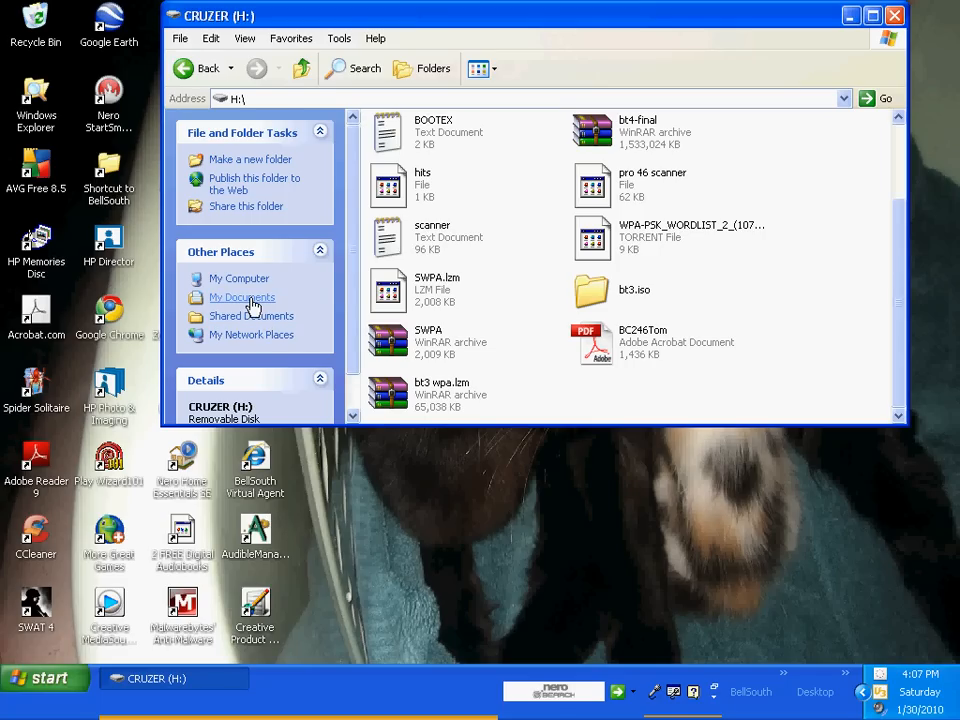
# In My Documents, locate the bt2 image and open it with UltraISO Premium.
pyautogui.click(240, 296)
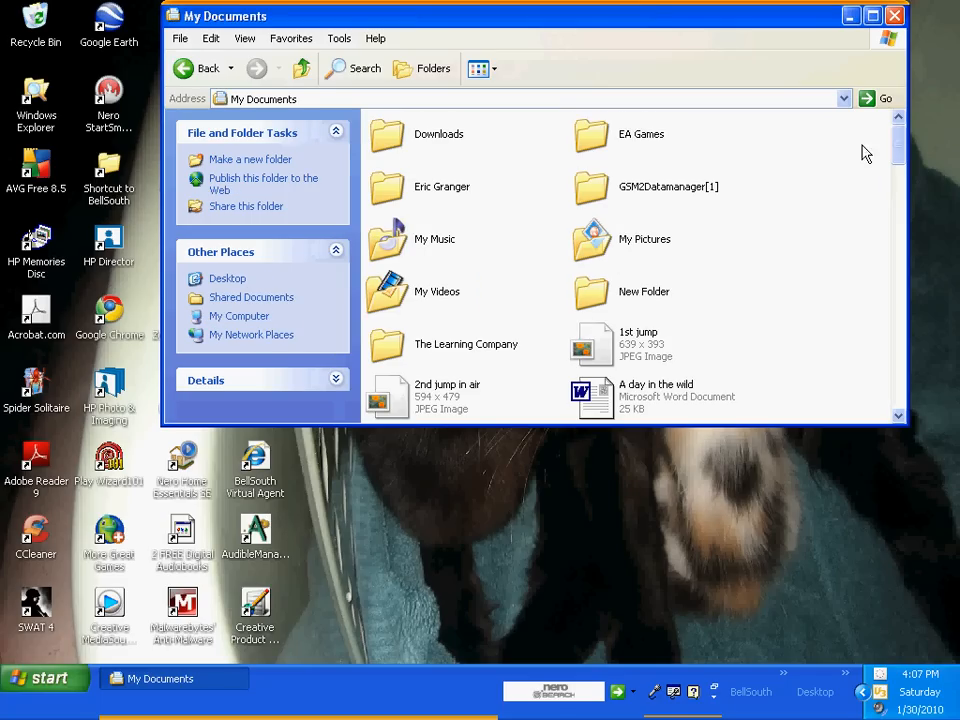
pyautogui.scroll(-3)
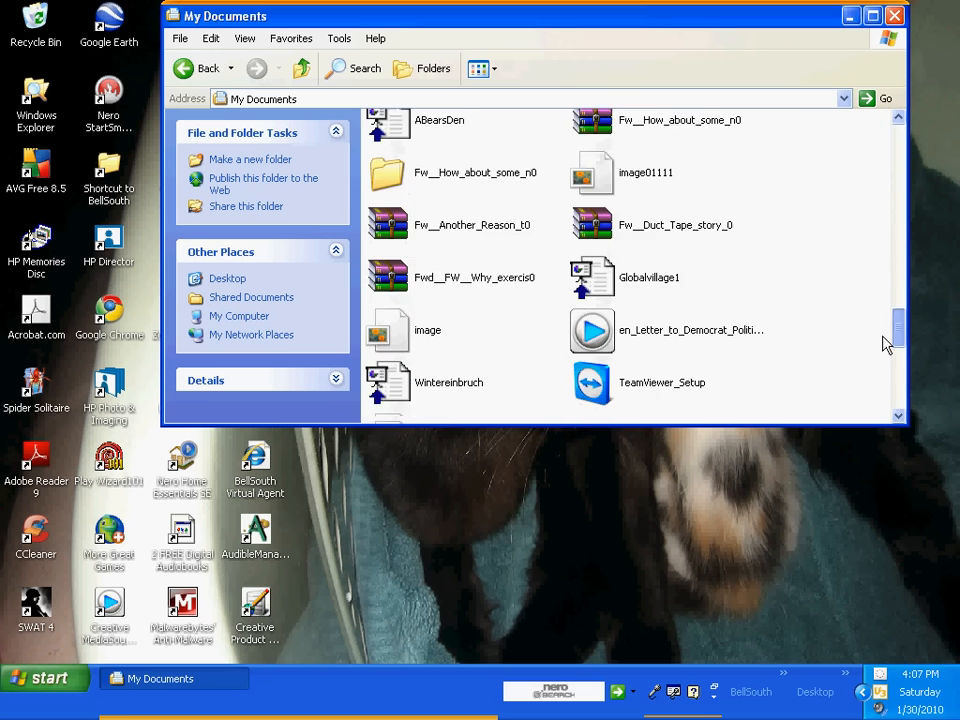
pyautogui.scroll(-3)
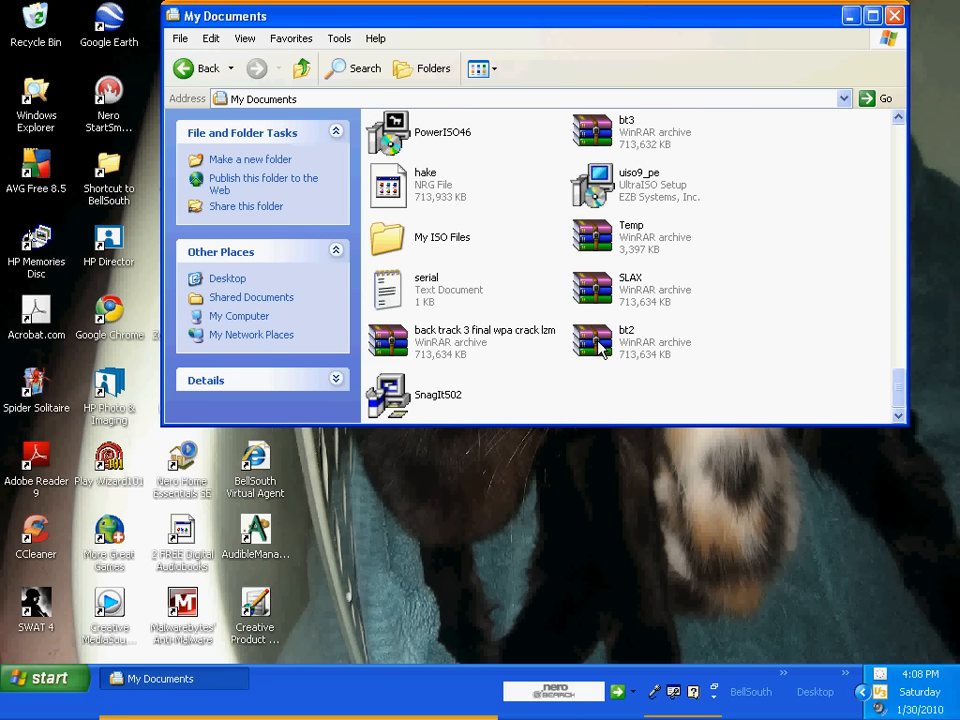
pyautogui.rightClick(626, 340)
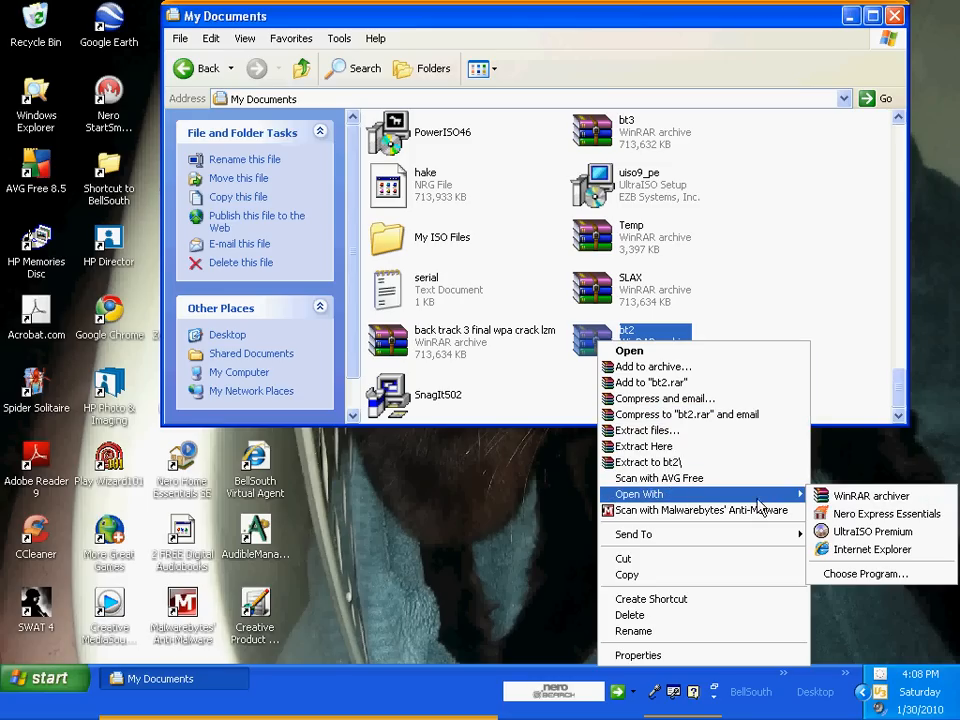
pyautogui.moveTo(870, 548)
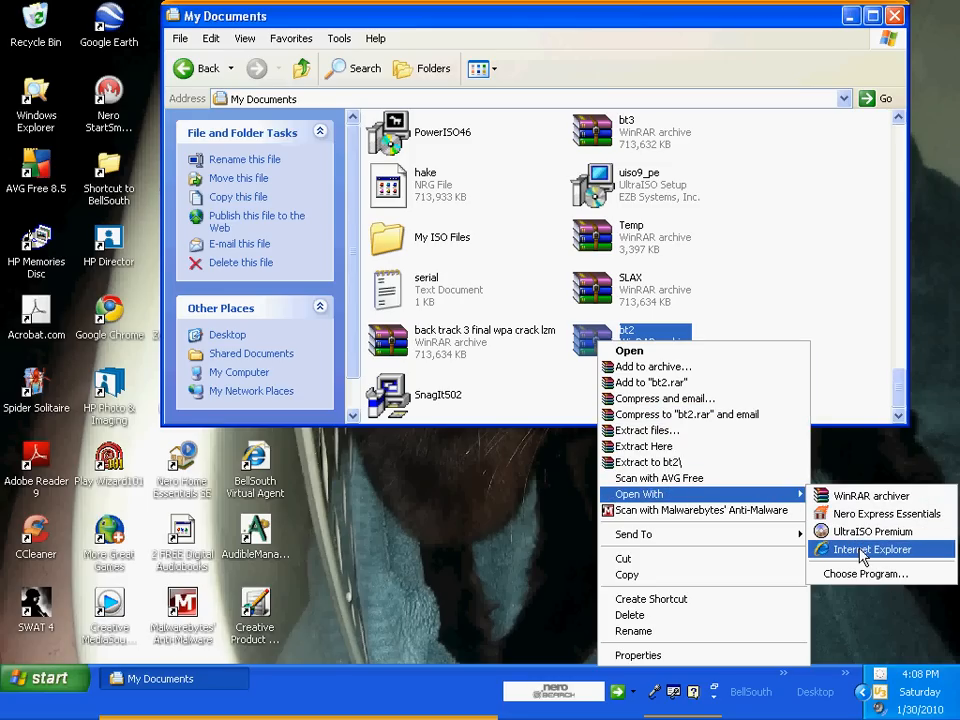
pyautogui.moveTo(870, 532)
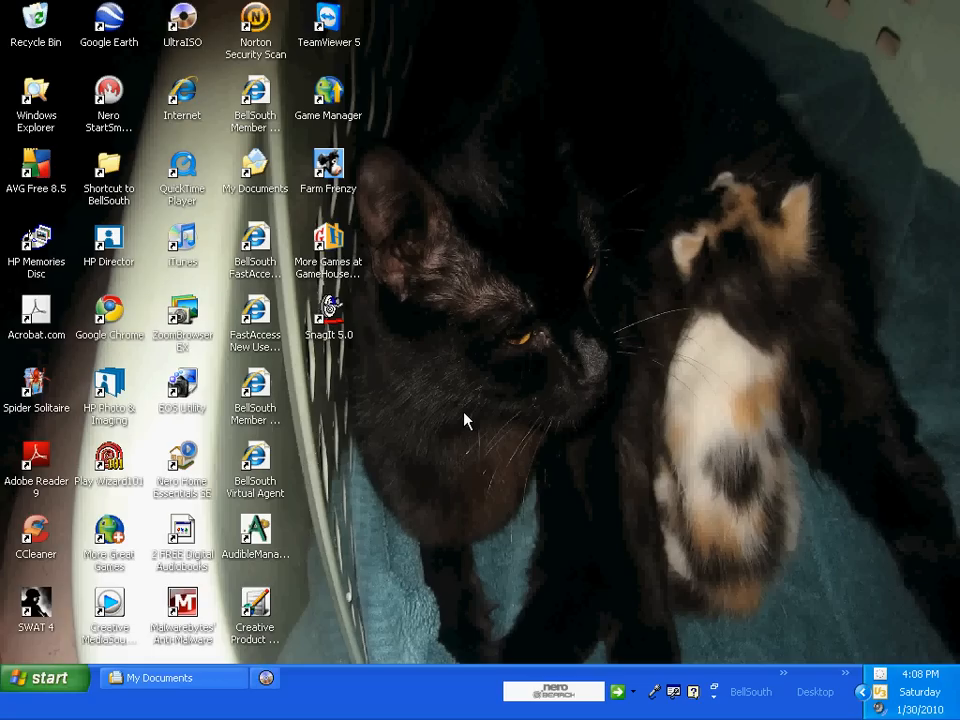
pyautogui.doubleClick(182, 20)
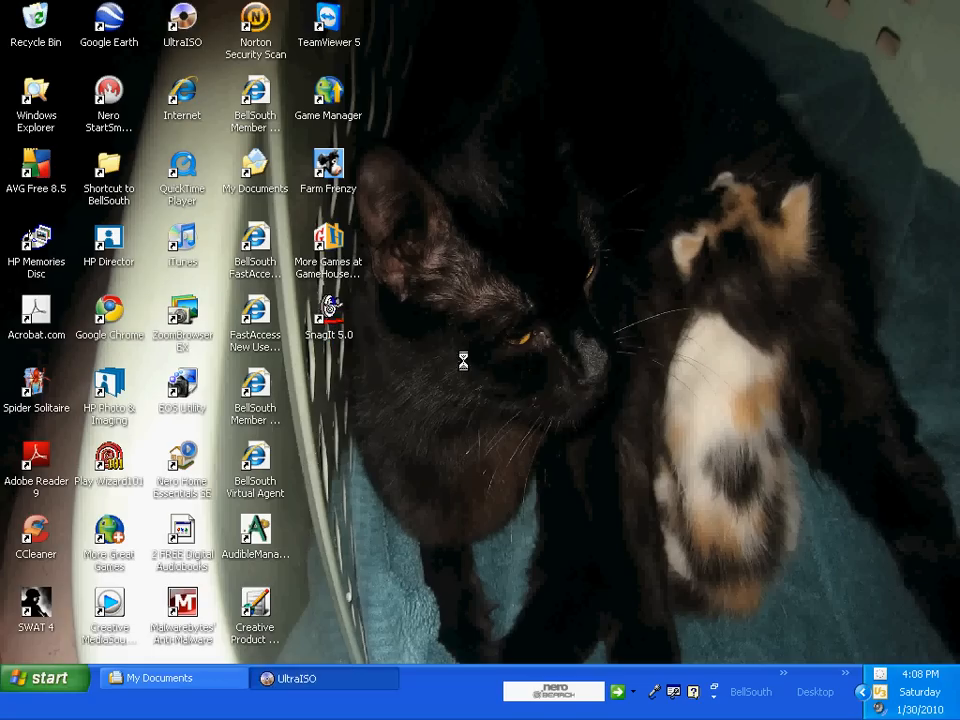
# Show the bt2 image's BT3/base modules to confirm swpa.lzm is present.
pyautogui.click(296, 678)
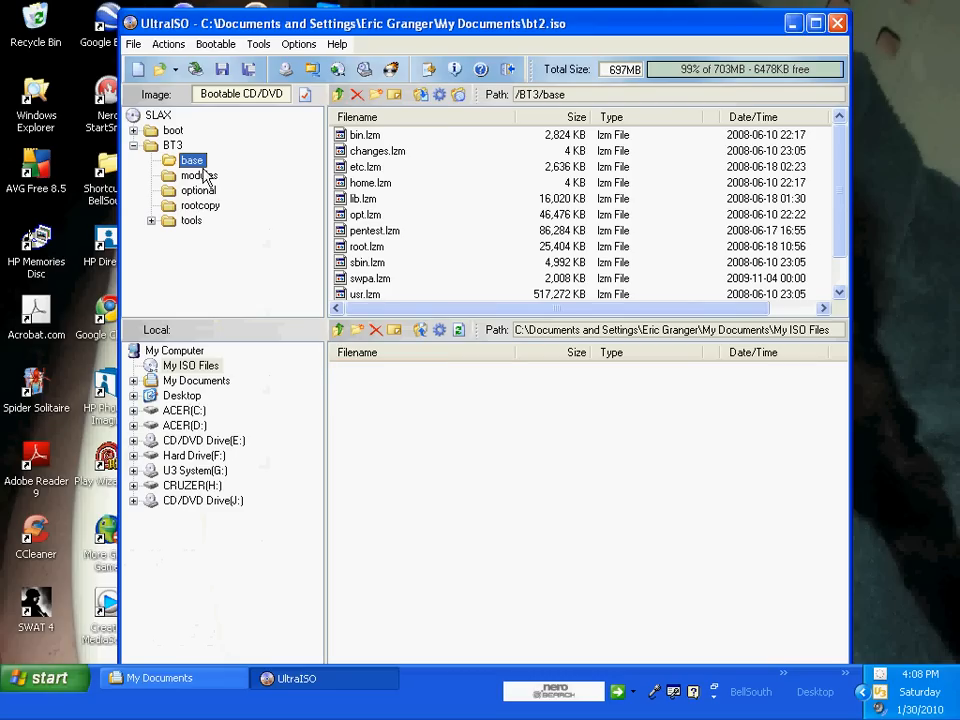
pyautogui.moveTo(364, 198)
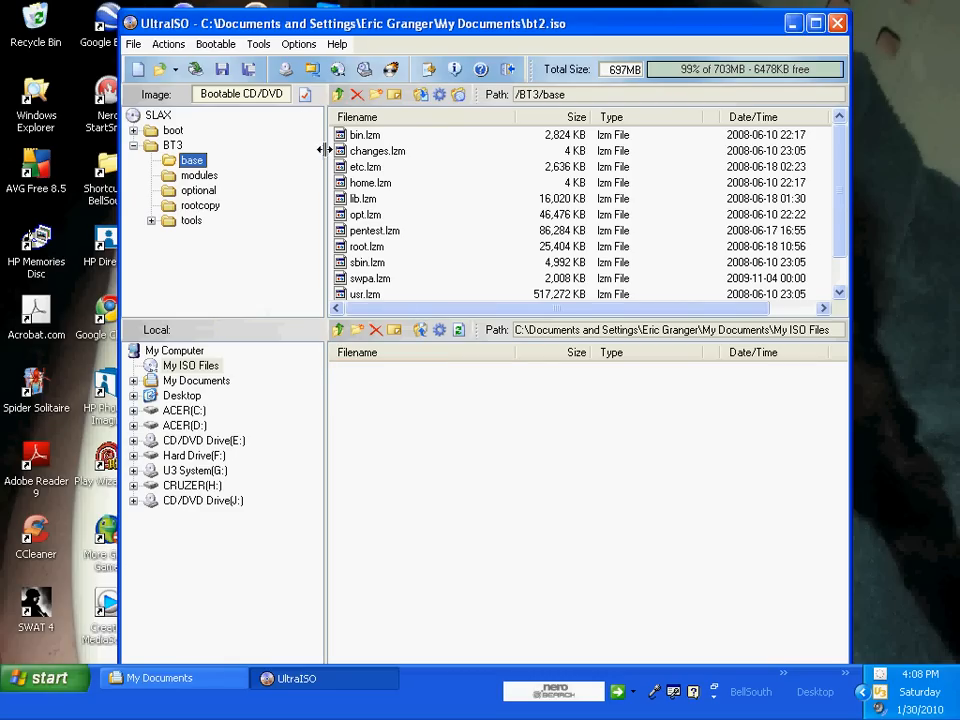
pyautogui.moveTo(380, 164)
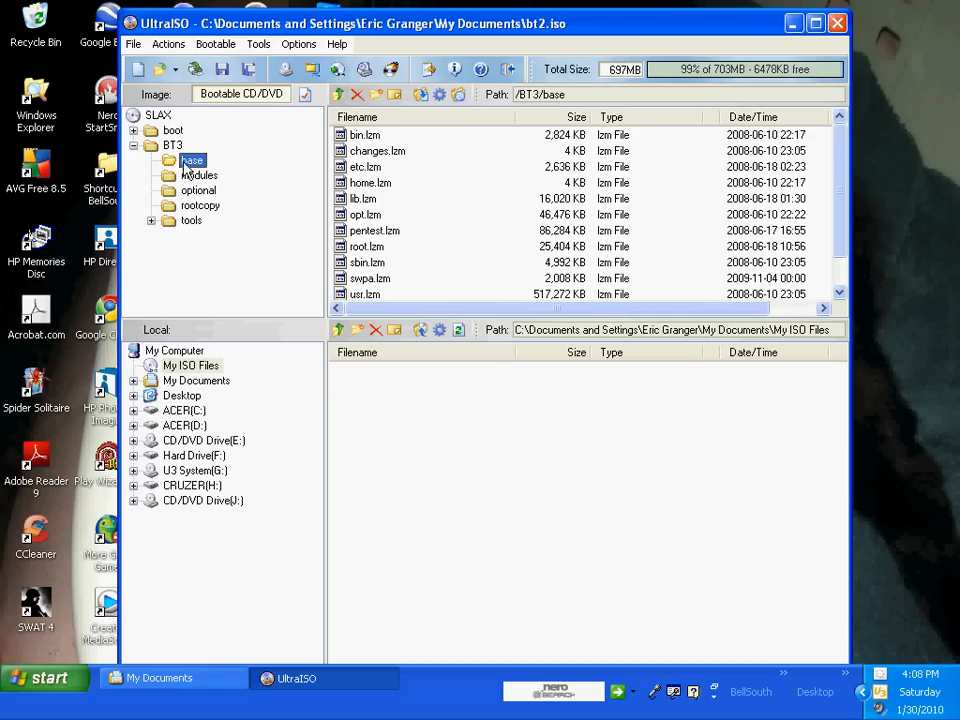
pyautogui.moveTo(372, 188)
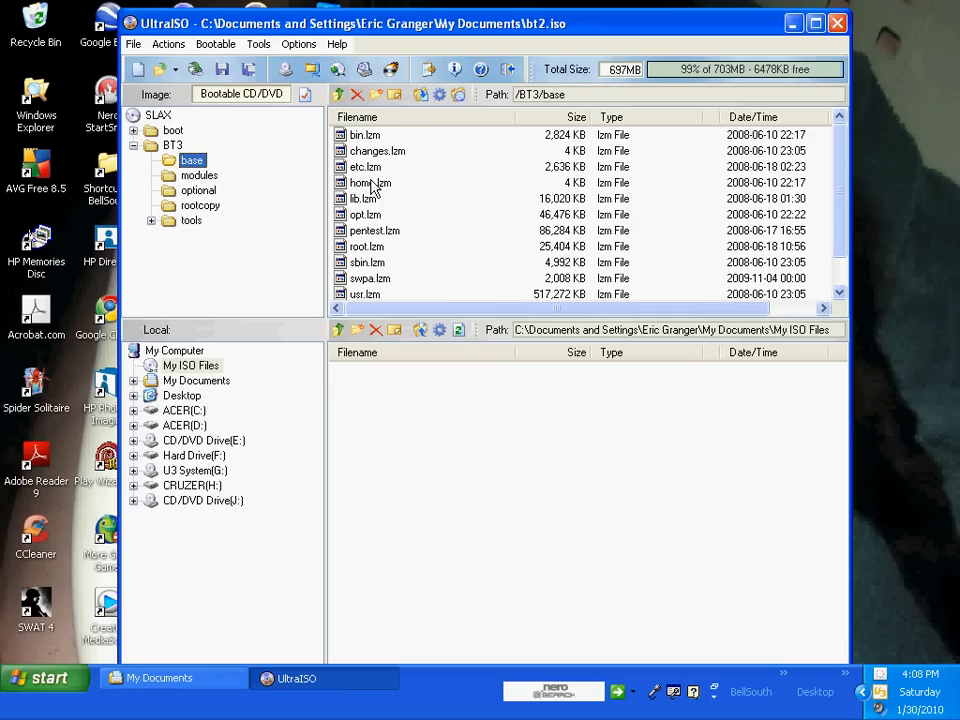
pyautogui.moveTo(484, 108)
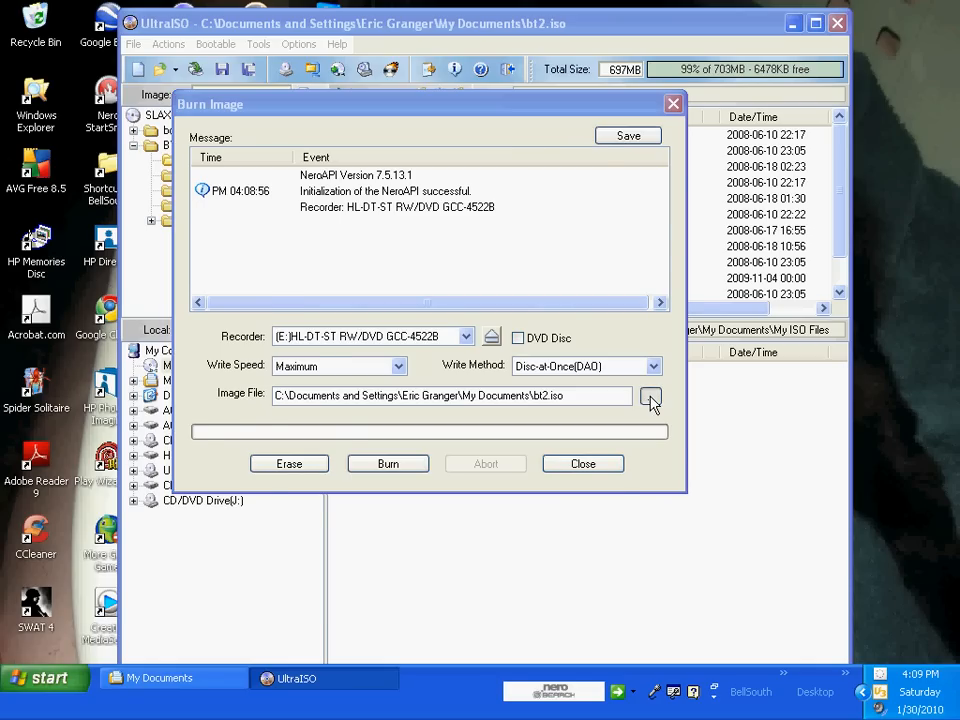
# Browse for and set bt2.iso from My Documents as the image file to burn.
pyautogui.click(652, 396)
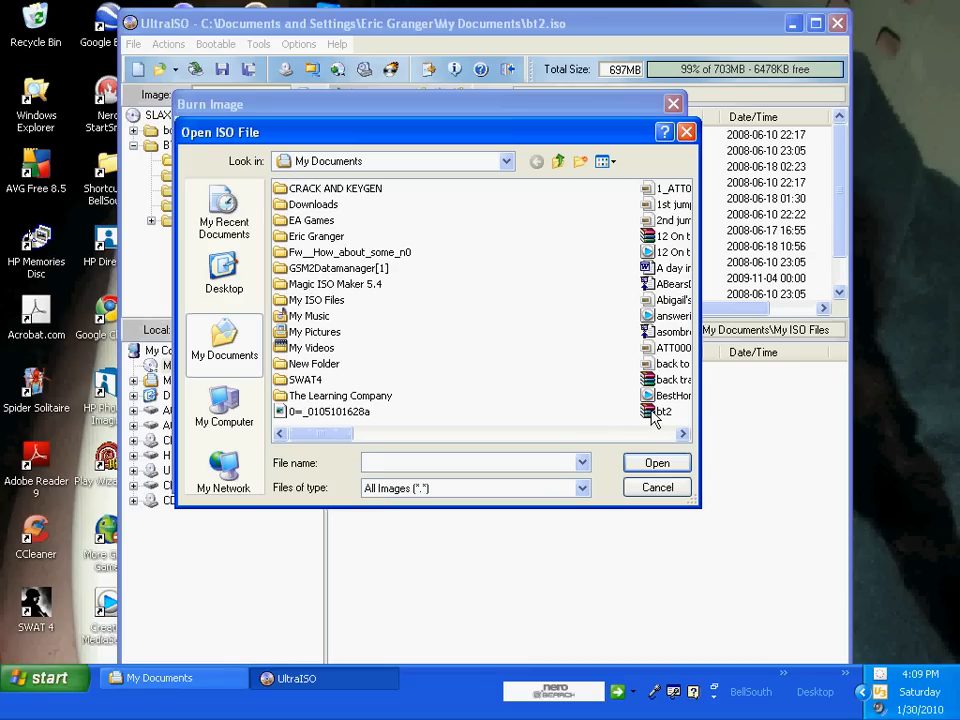
pyautogui.click(664, 412)
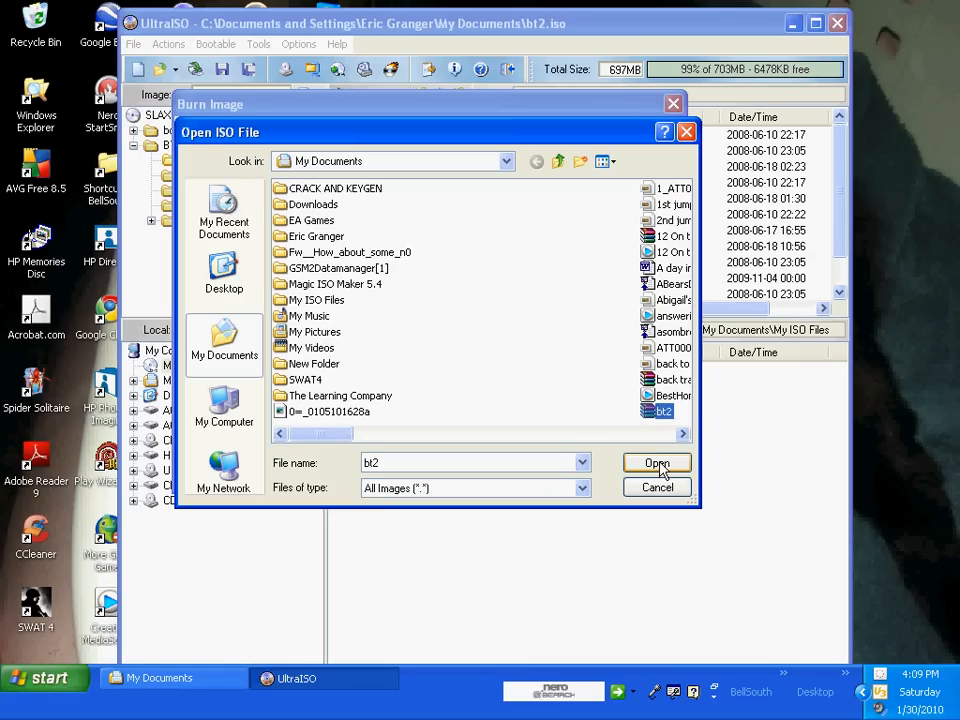
pyautogui.click(656, 462)
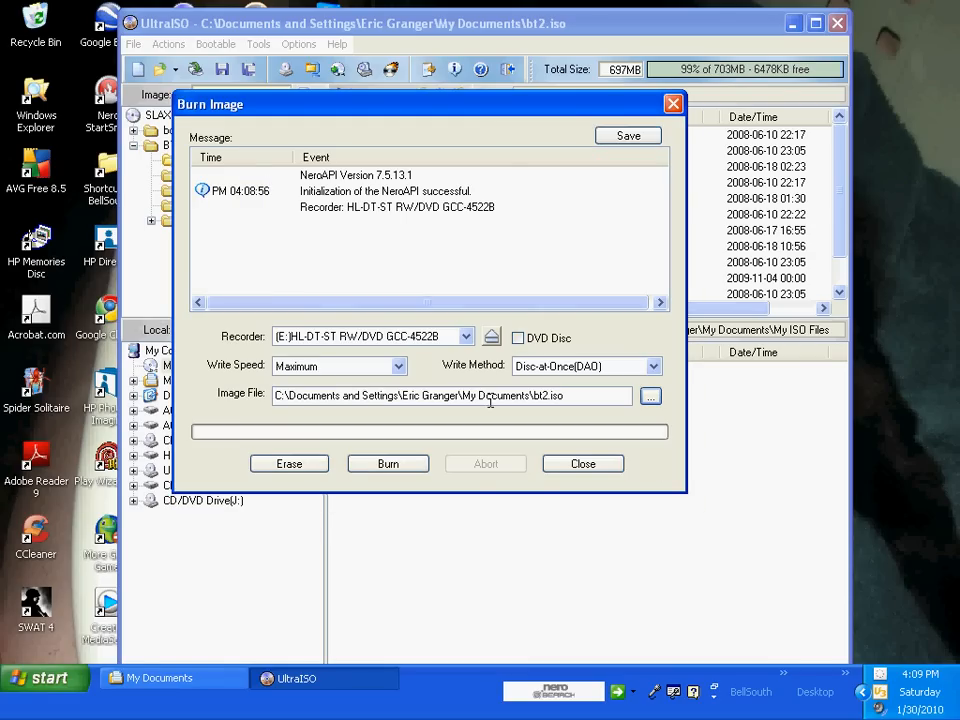
pyautogui.moveTo(760, 244)
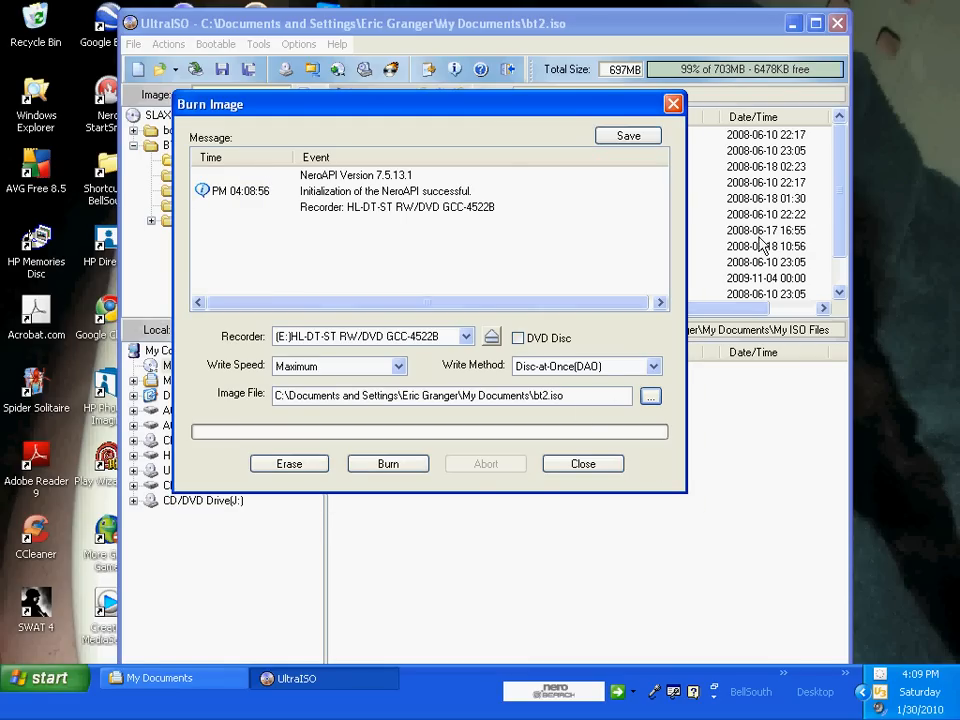